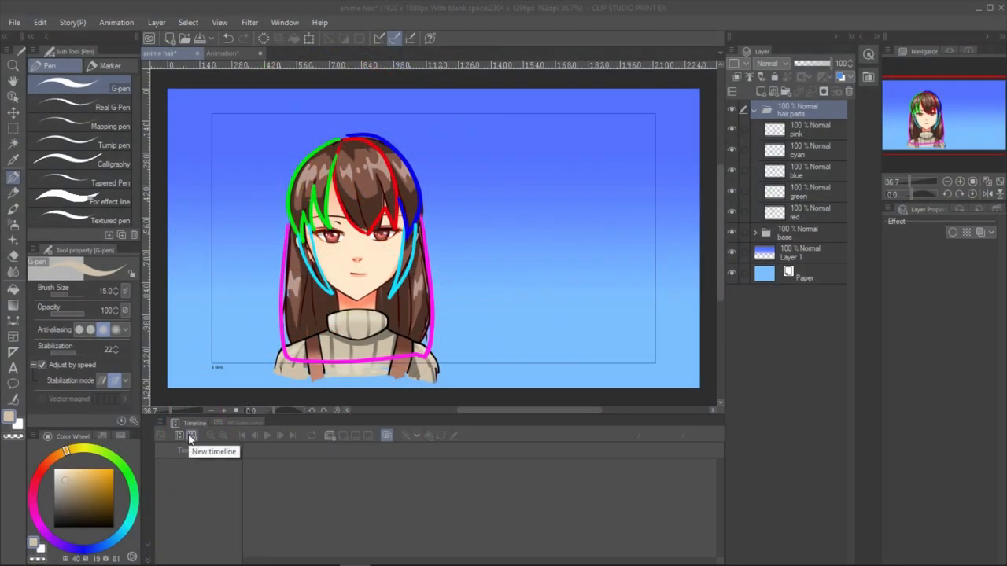
# - Create a new timeline at 12 fps with 24 frames of playback time
pyautogui.click(190, 435)
pyautogui.write('24')
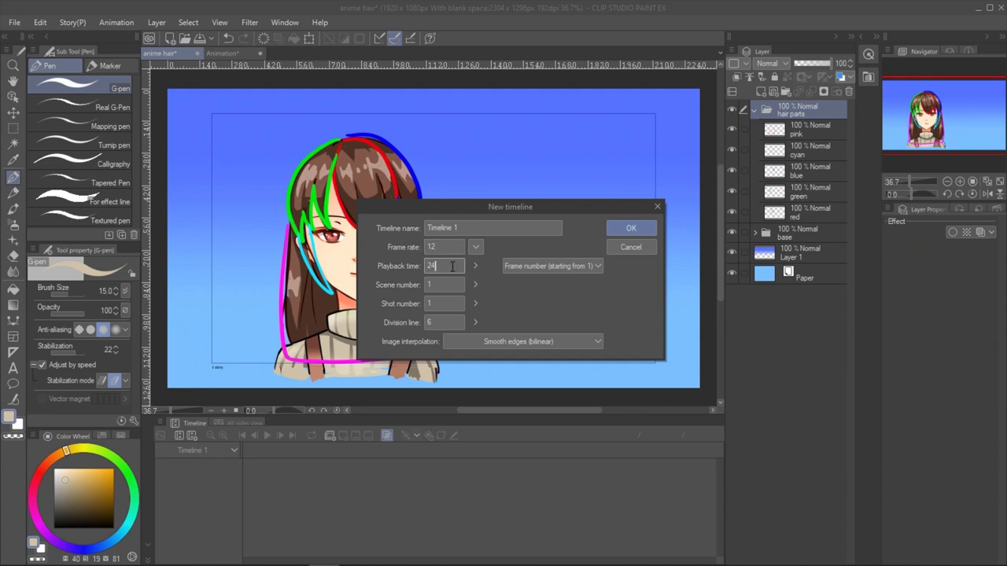
pyautogui.click(631, 226)
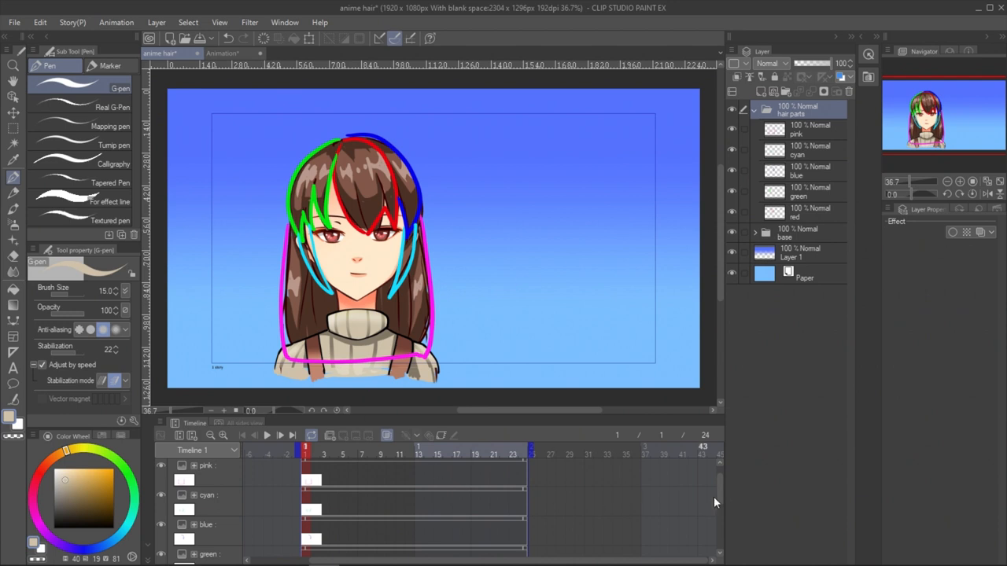
pyautogui.scroll(-3)
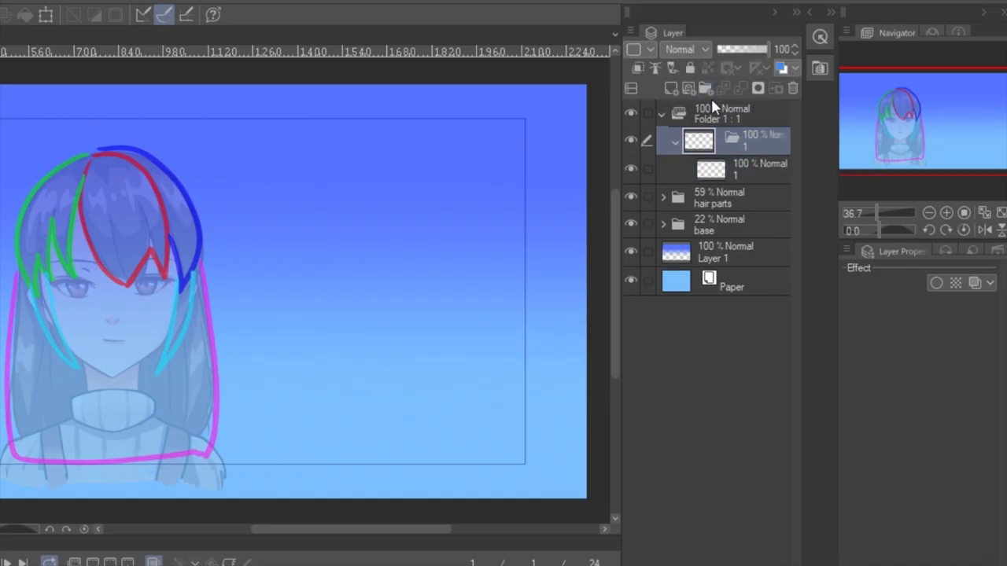
pyautogui.moveTo(738, 142)
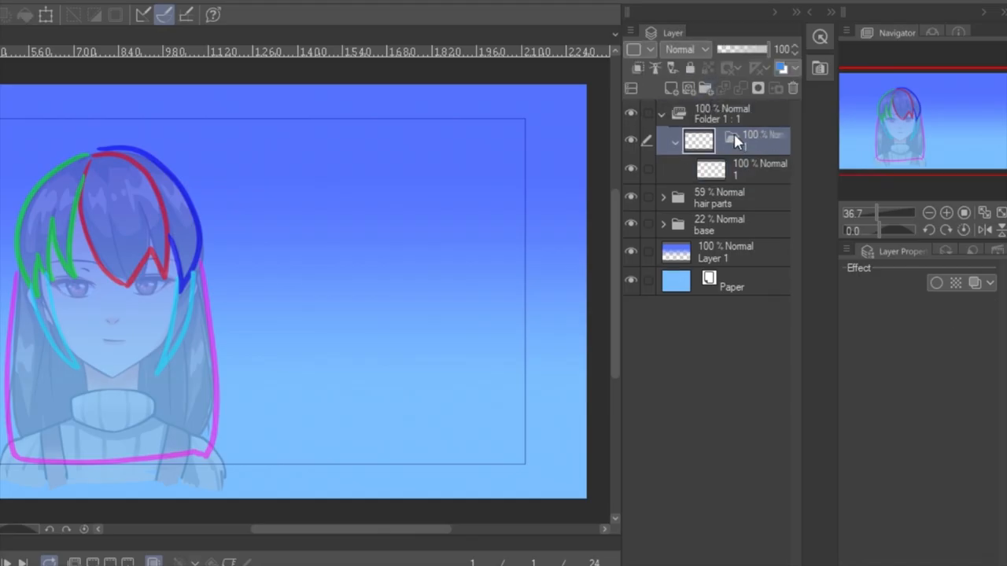
# - Add colour-named layers inside cel 1 and enable Layer color tint on the red layer
pyautogui.click(671, 88)
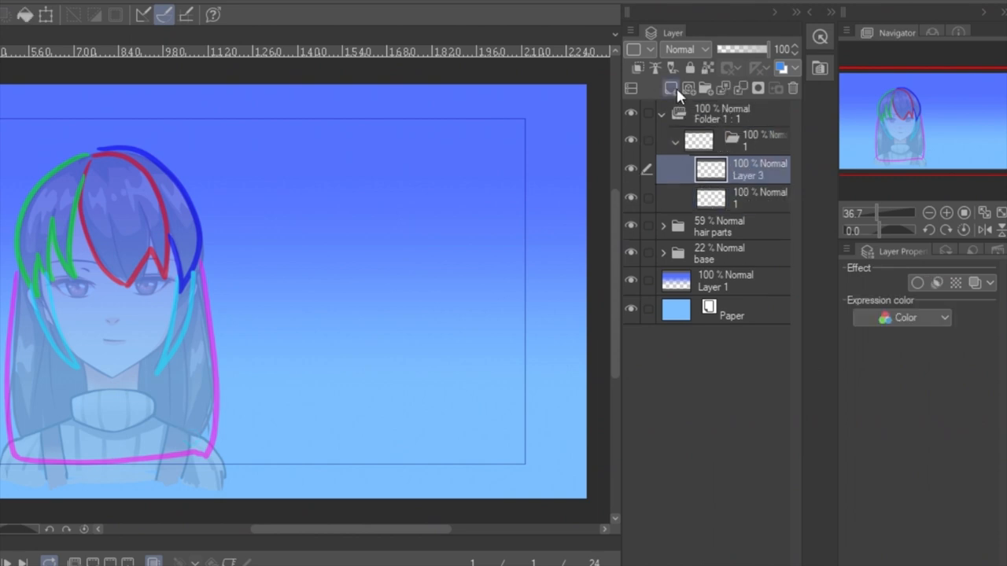
pyautogui.click(670, 88)
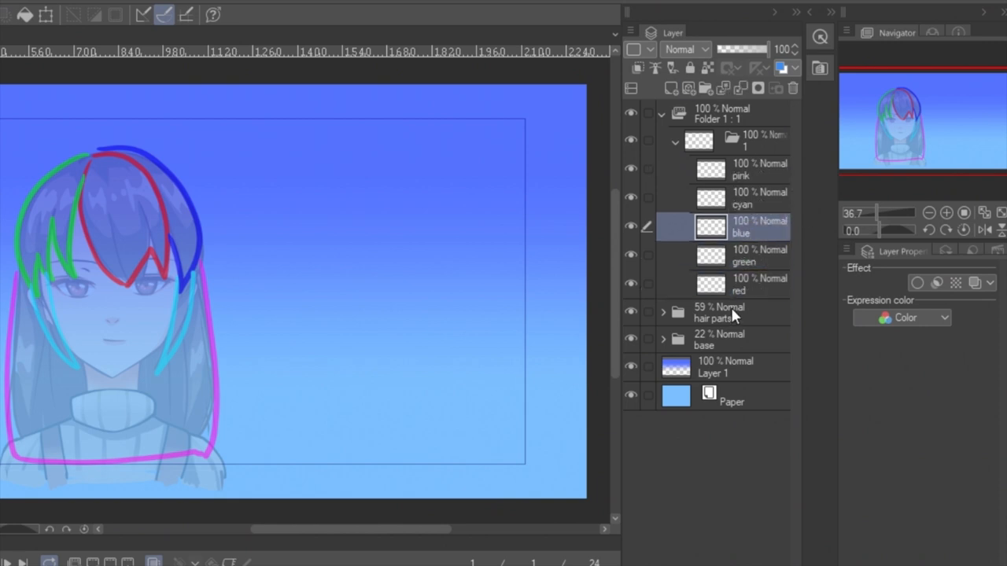
pyautogui.click(743, 283)
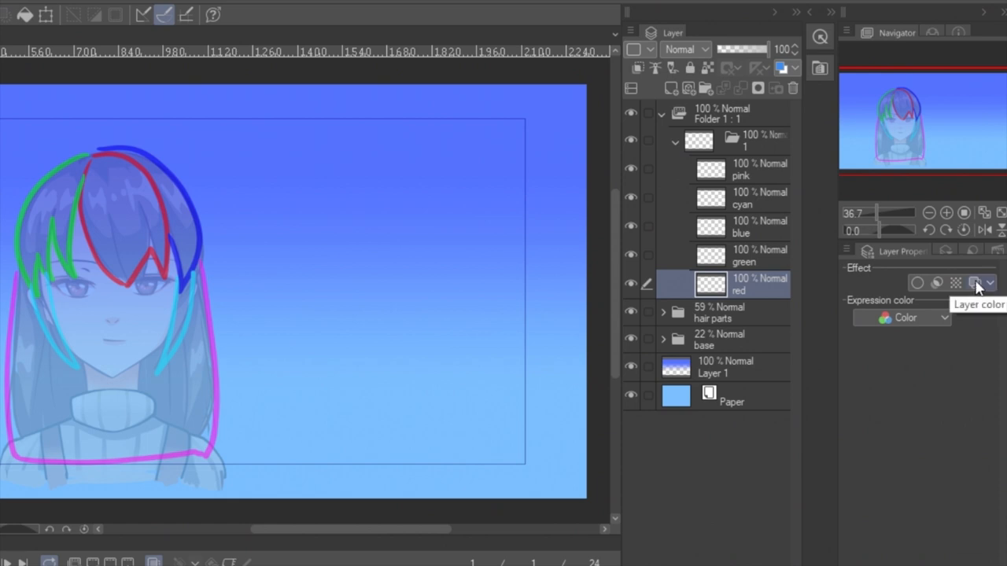
pyautogui.click(975, 284)
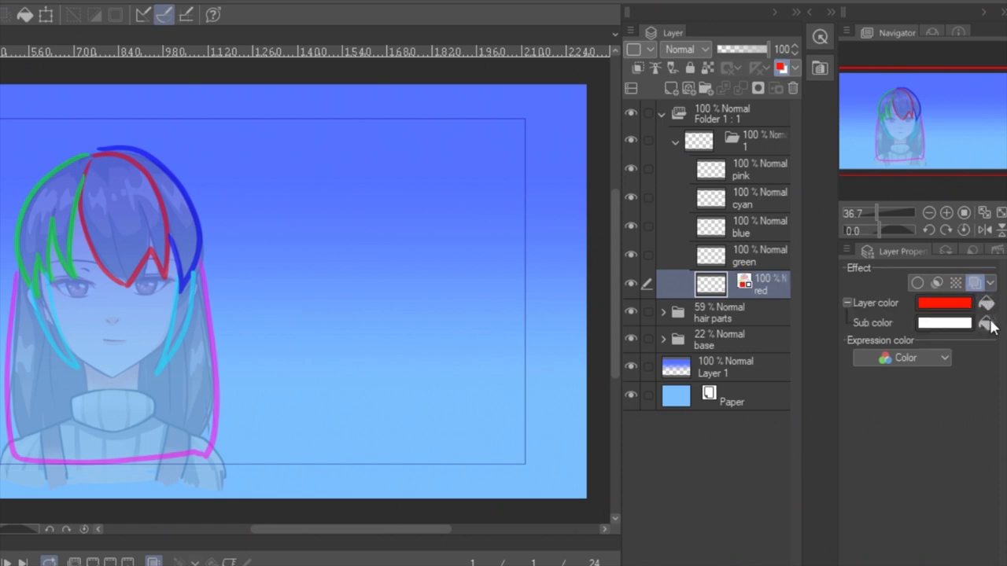
pyautogui.click(987, 323)
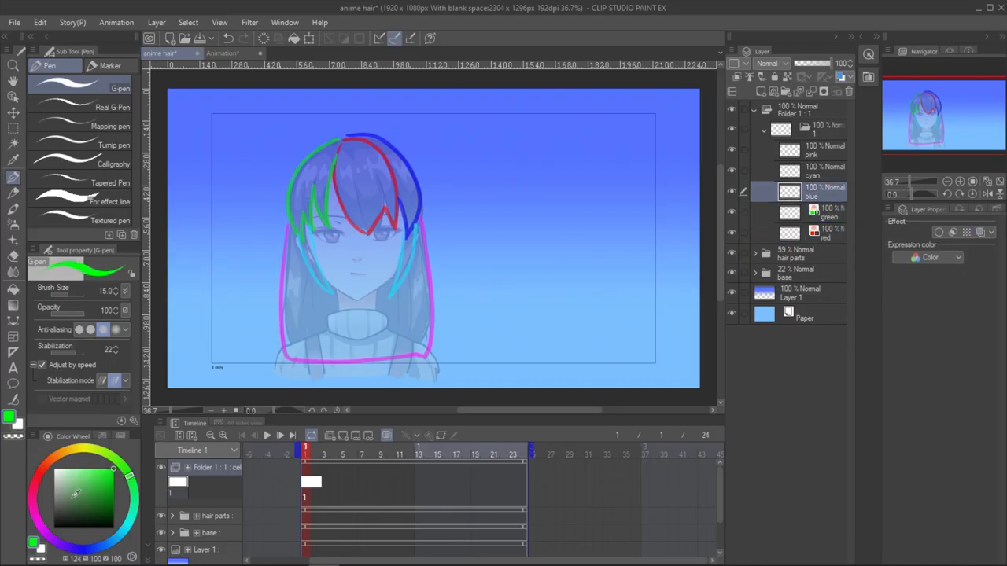
# - Enable Layer color on the pink and green layers and choose the Marker pen
pyautogui.click(824, 170)
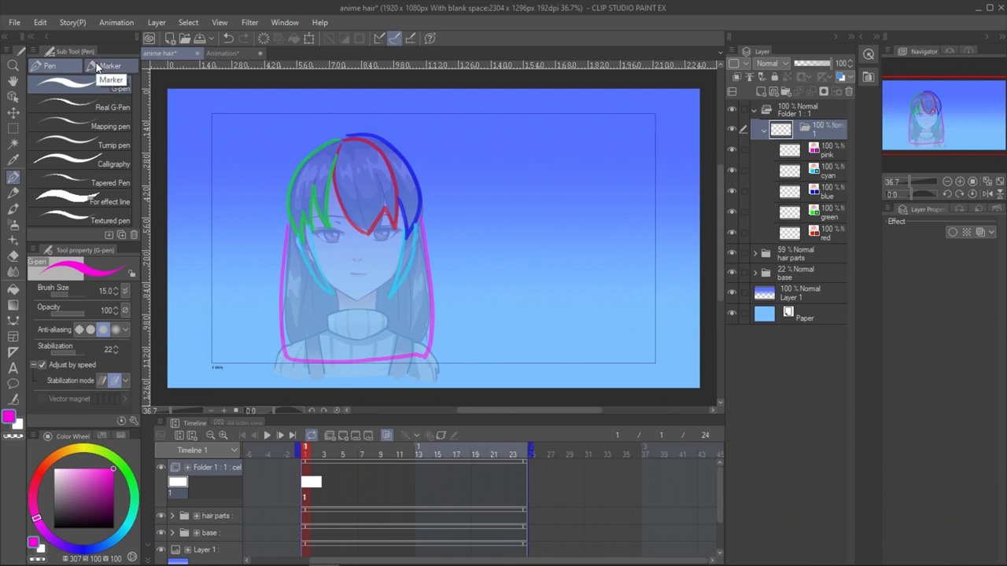
pyautogui.click(110, 67)
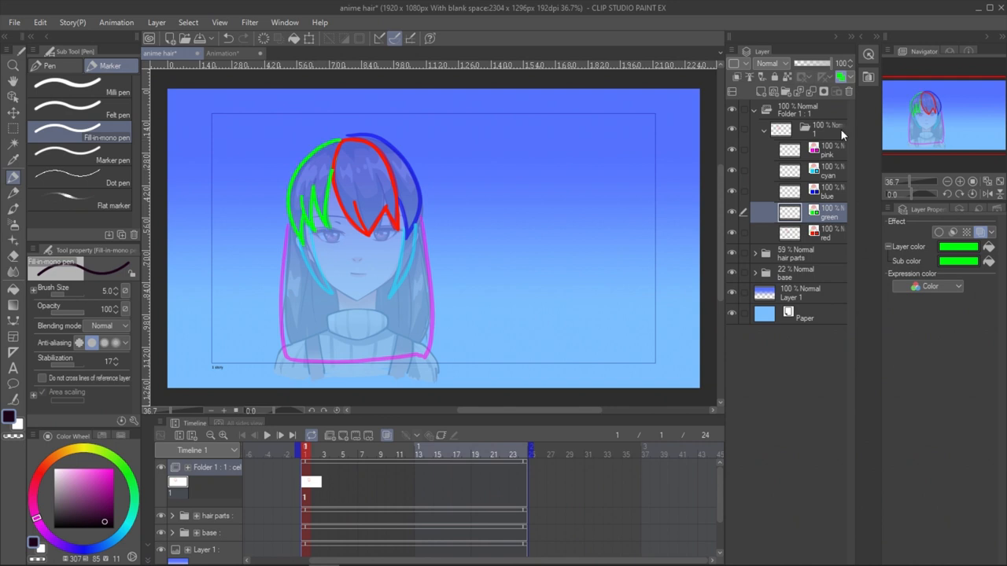
pyautogui.click(790, 170)
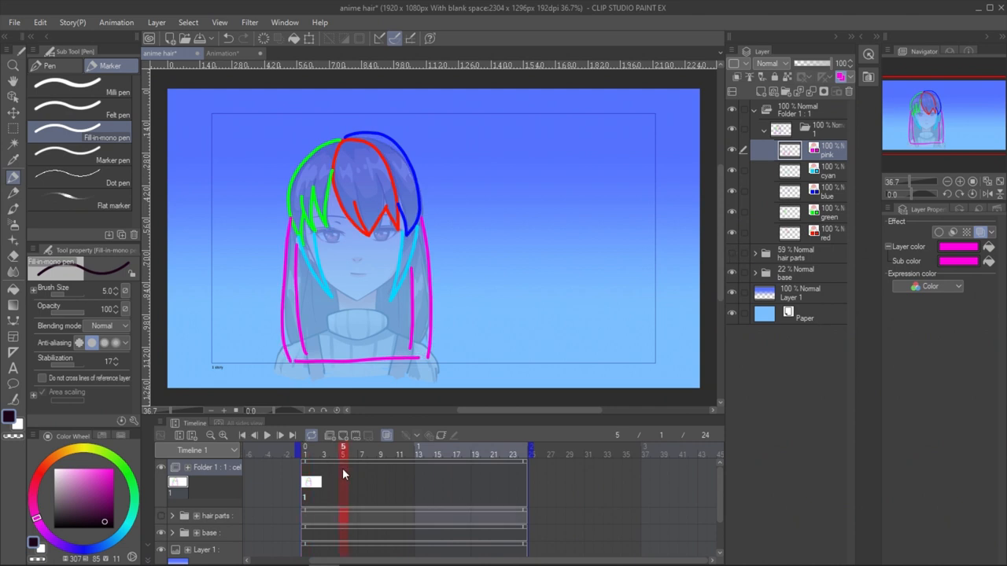
# - Add a second animation cel at frame 5 and draw new red hair strands on it
pyautogui.click(343, 434)
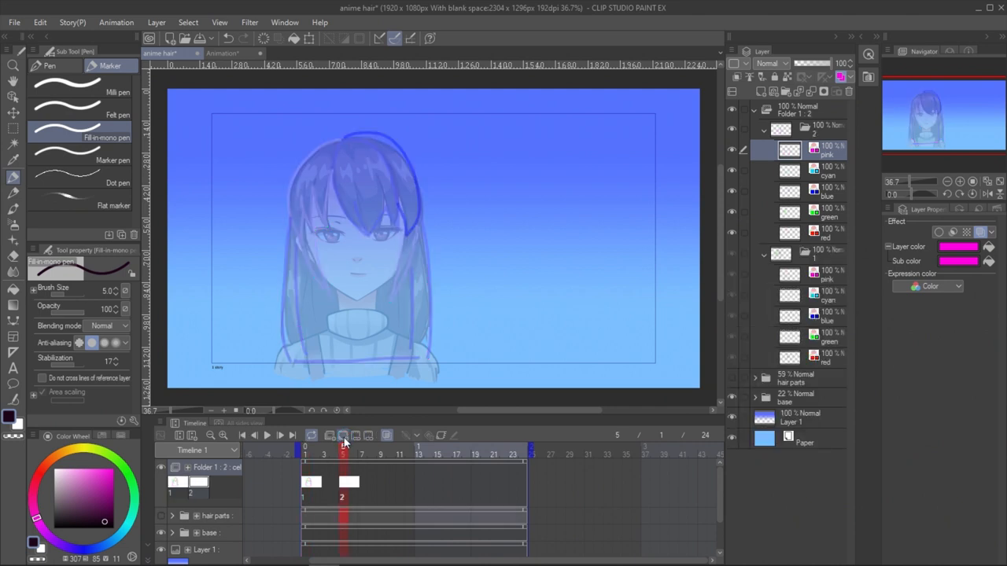
pyautogui.click(826, 233)
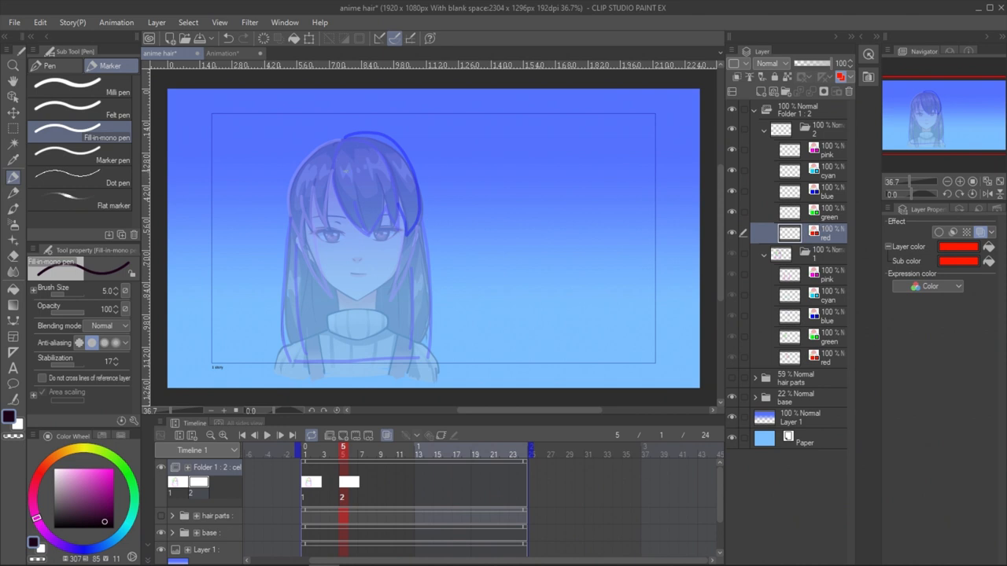
pyautogui.moveTo(354, 142); pyautogui.dragTo(386, 236)
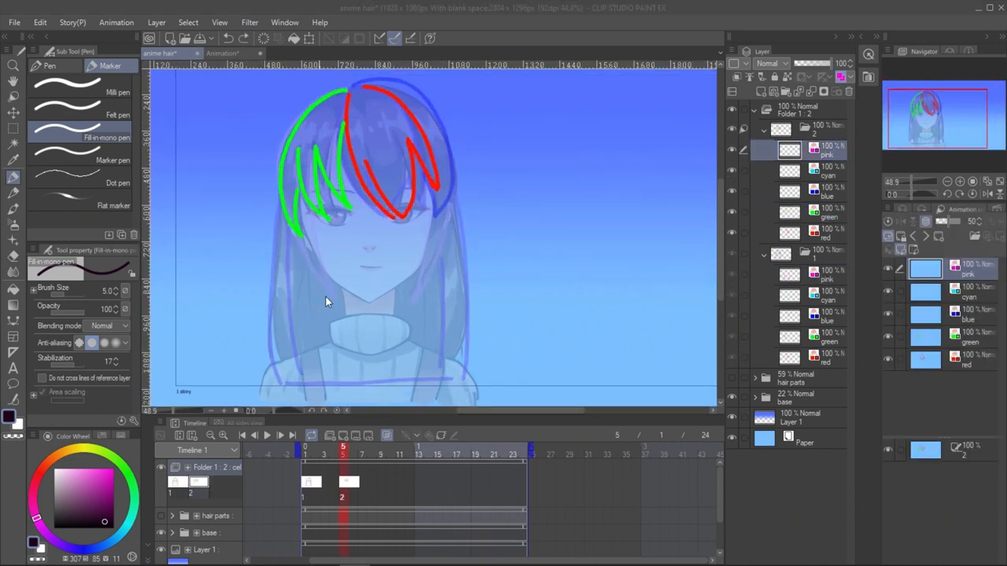
pyautogui.moveTo(297, 321)
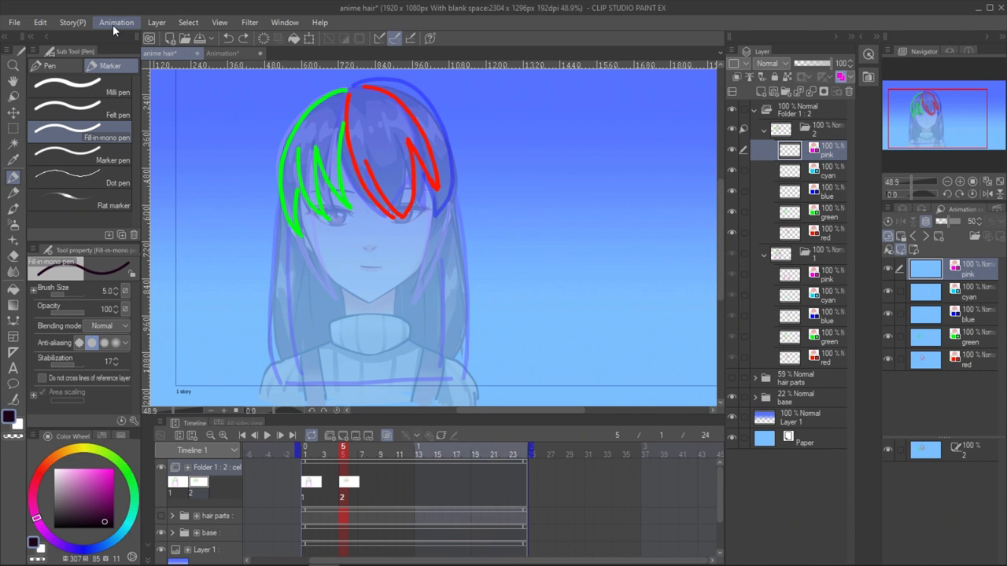
# - Set onion skin to Half color mode with magenta/green and a larger opacity step
pyautogui.click(116, 22)
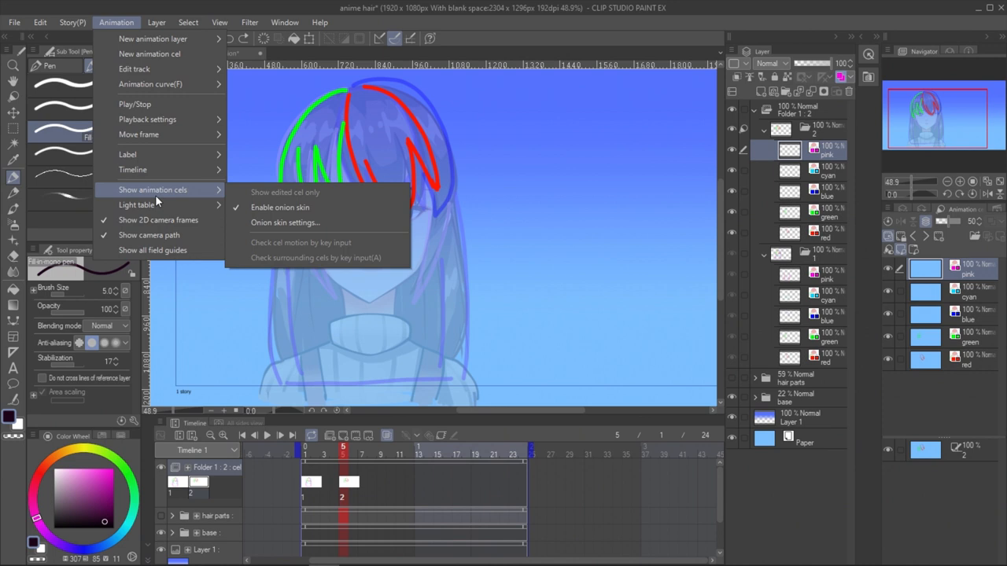
pyautogui.moveTo(285, 223)
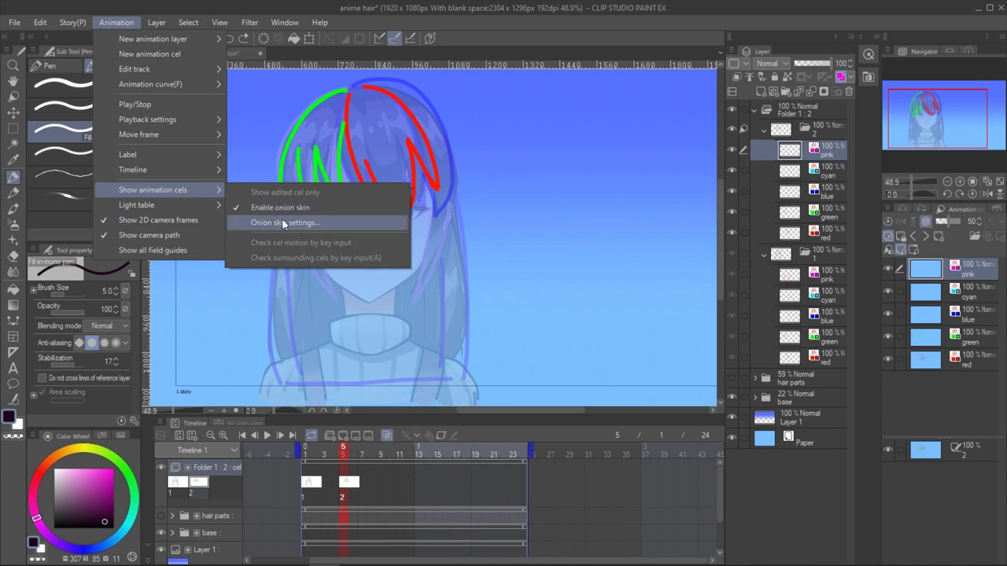
pyautogui.click(285, 222)
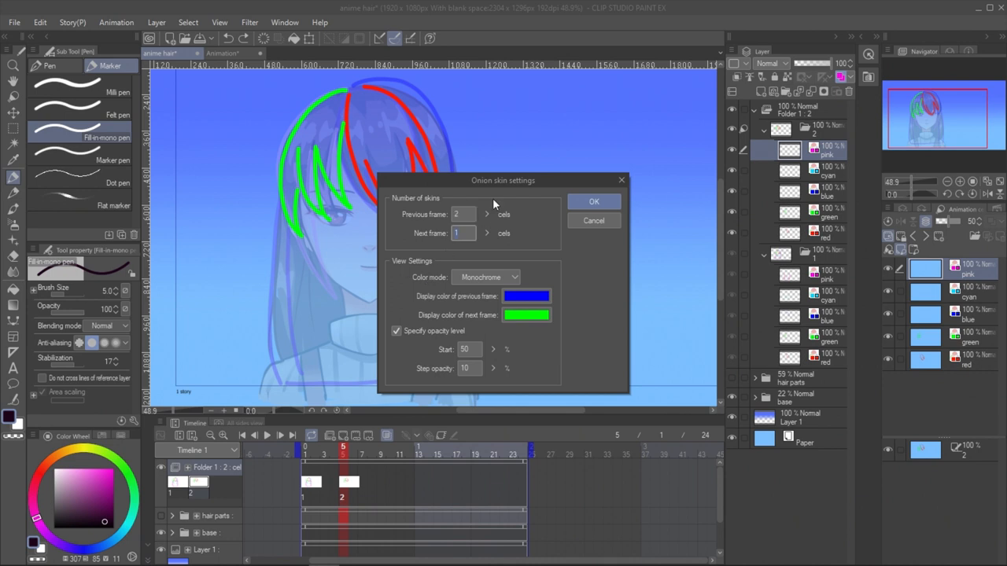
pyautogui.click(486, 277)
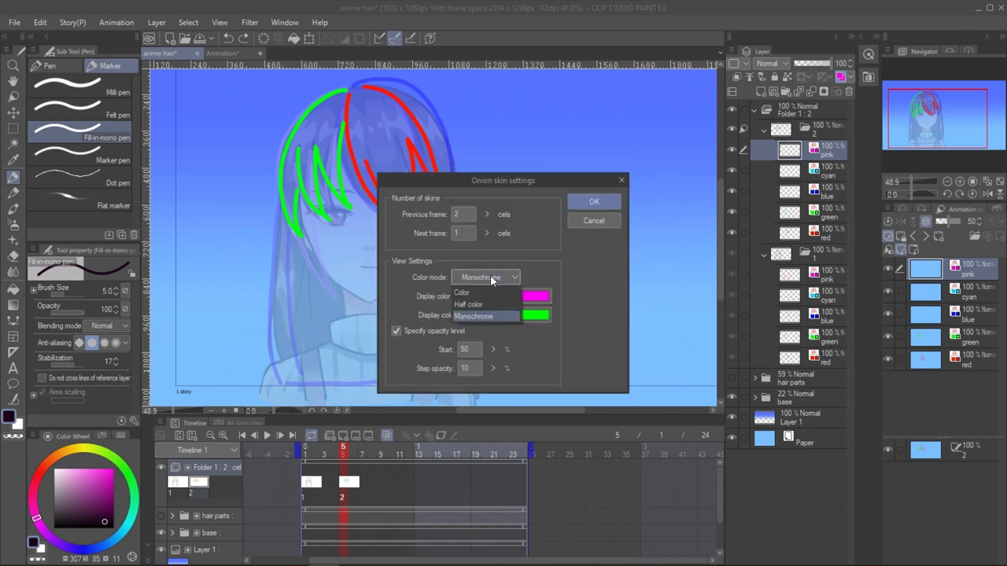
pyautogui.click(469, 305)
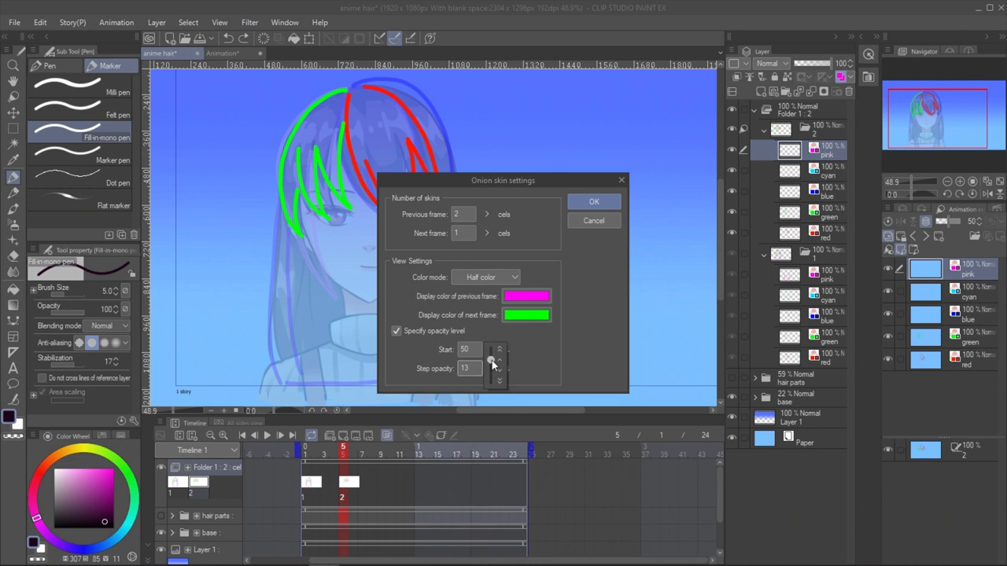
pyautogui.click(595, 201)
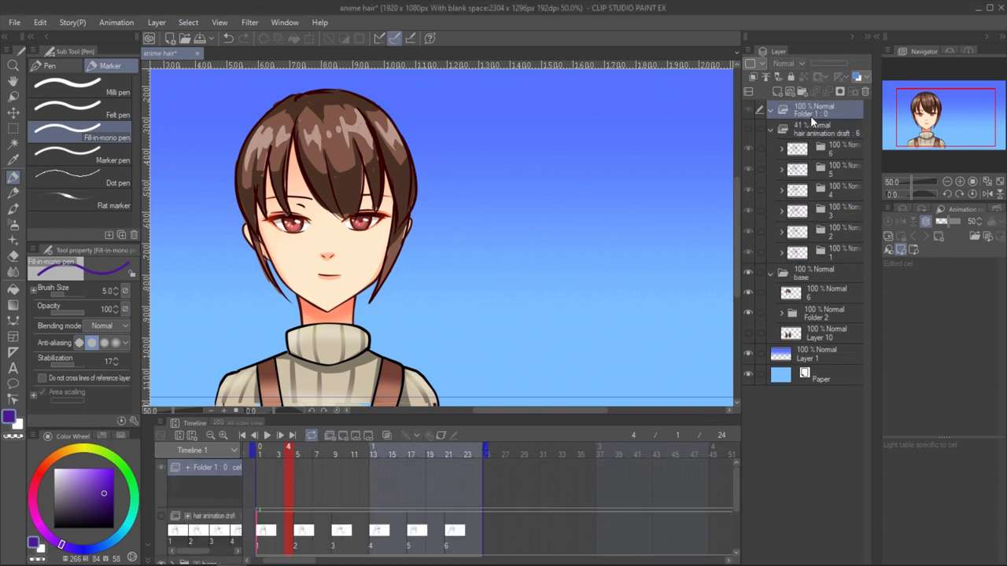
pyautogui.moveTo(790, 91)
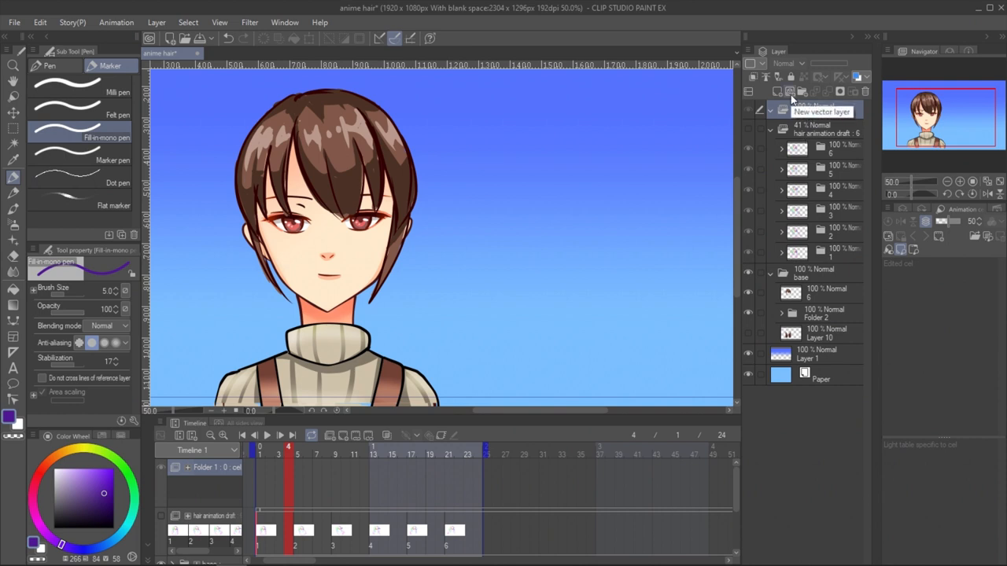
# - Add a new vector layer above the draft and fade the base character for reference
pyautogui.click(790, 91)
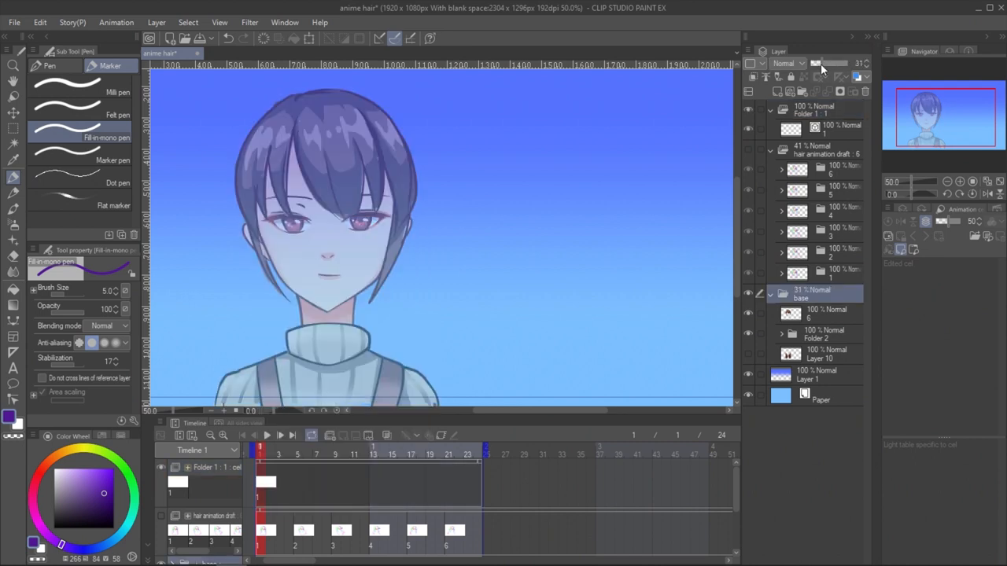
pyautogui.click(818, 149)
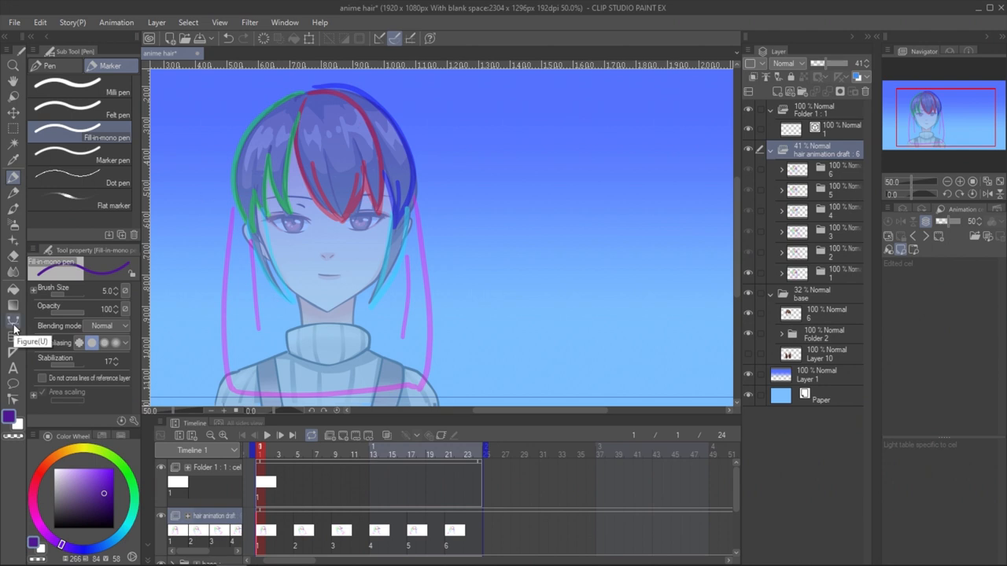
# - Trace fringe strands with the Curve tool, refine control points and hide the draft
pyautogui.click(13, 321)
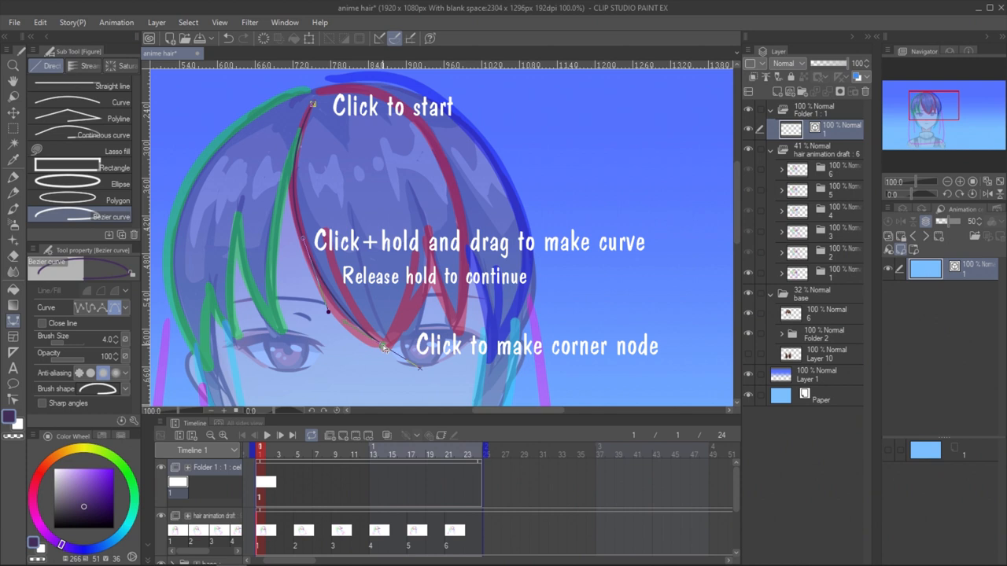
pyautogui.click(384, 349)
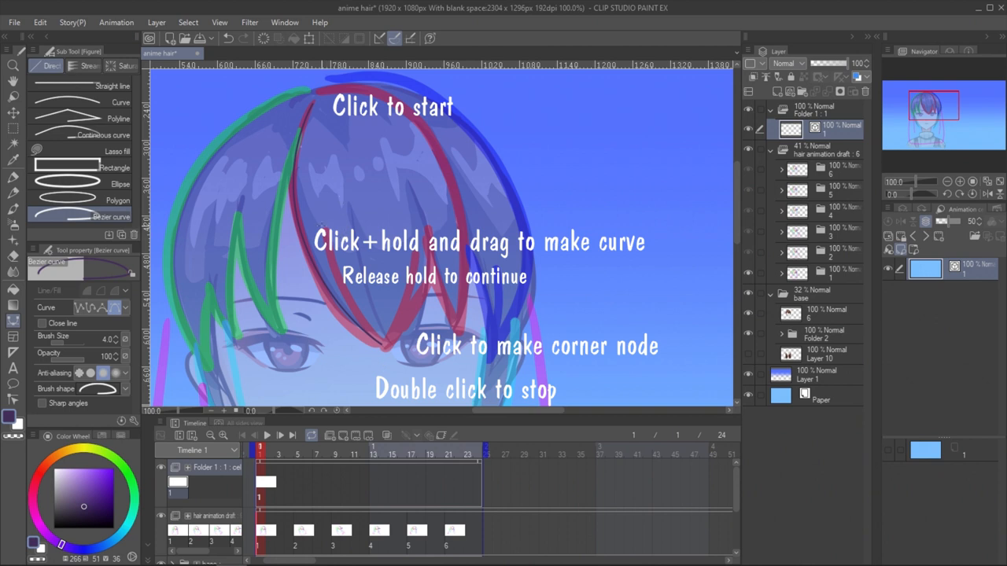
pyautogui.click(385, 359)
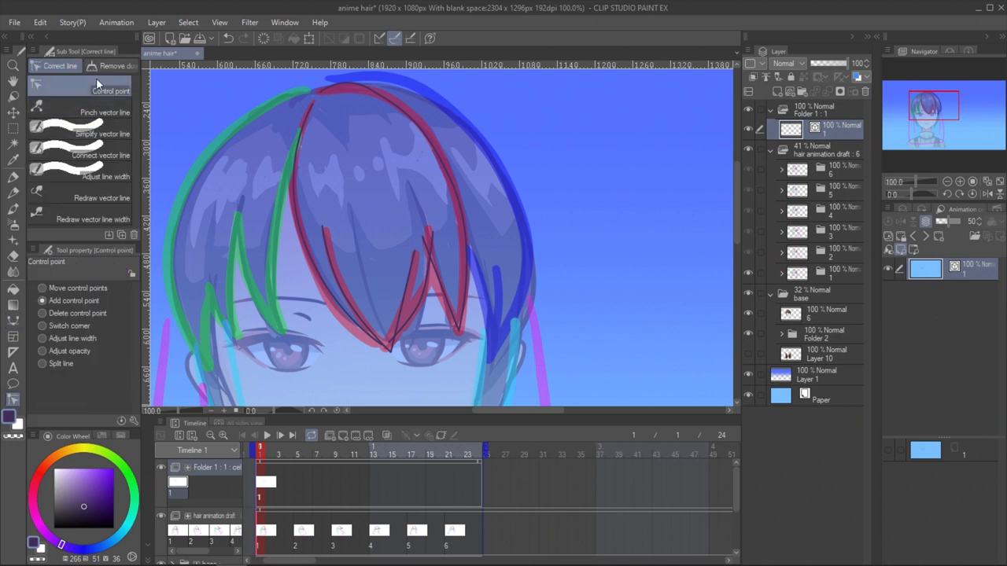
pyautogui.click(419, 307)
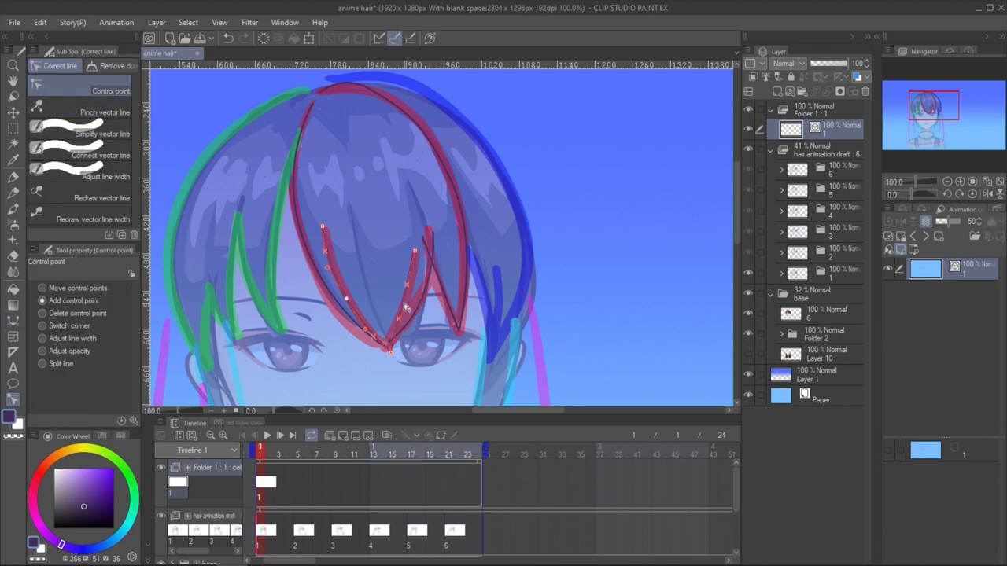
pyautogui.click(280, 449)
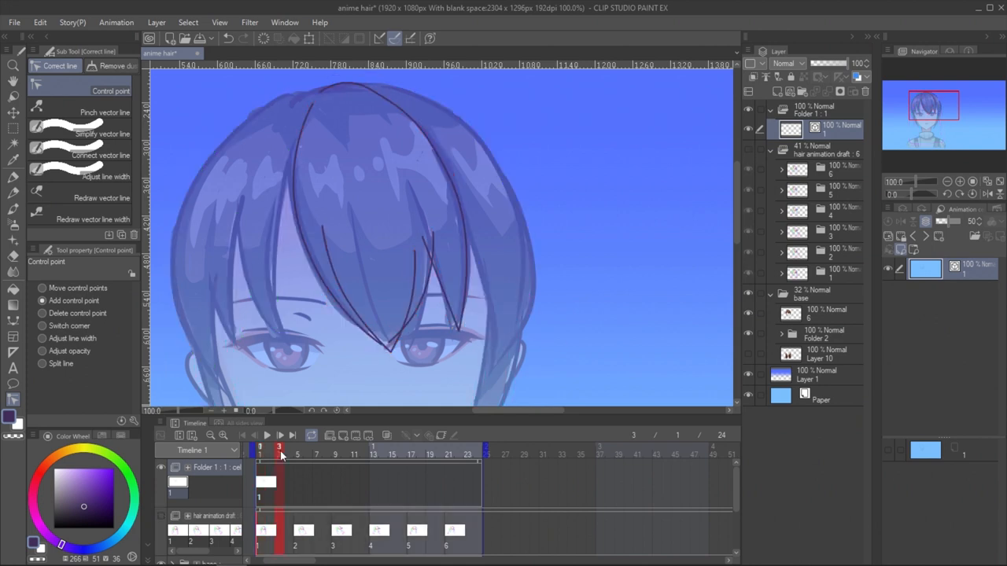
# - Draw curve line art on cels 2–6, tweak onion skin colour and turn onion skin on
pyautogui.click(298, 447)
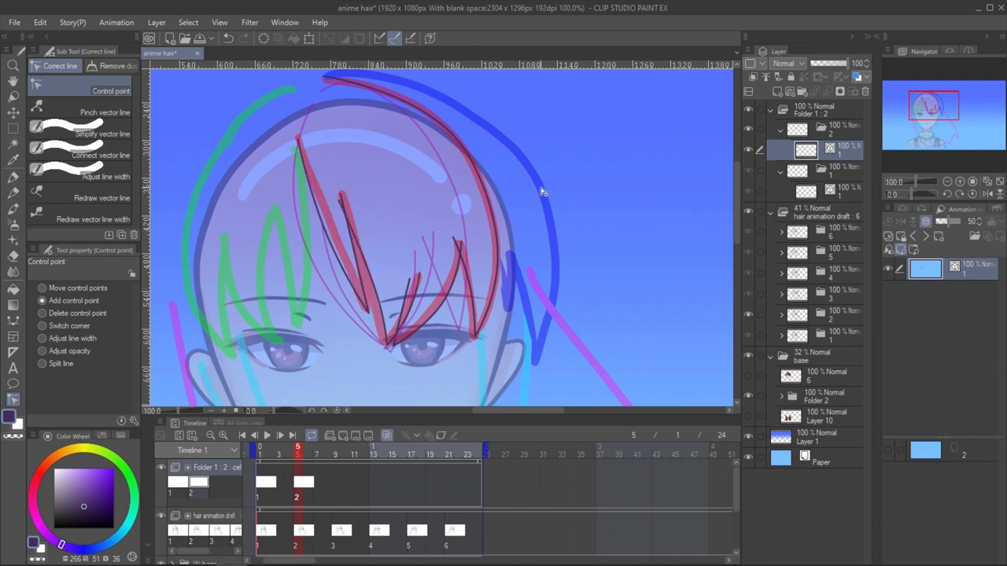
pyautogui.click(289, 448)
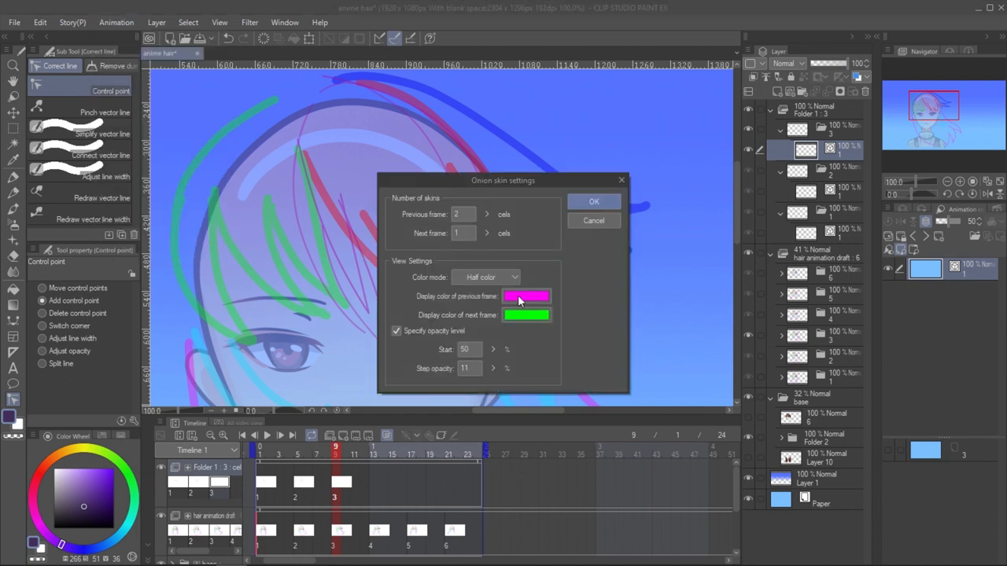
pyautogui.click(593, 202)
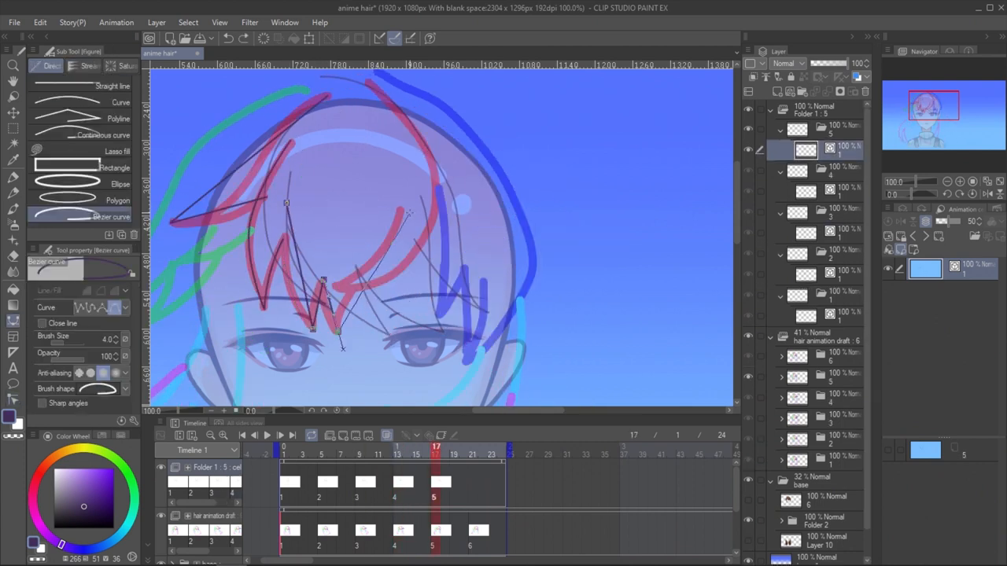
pyautogui.click(78, 50)
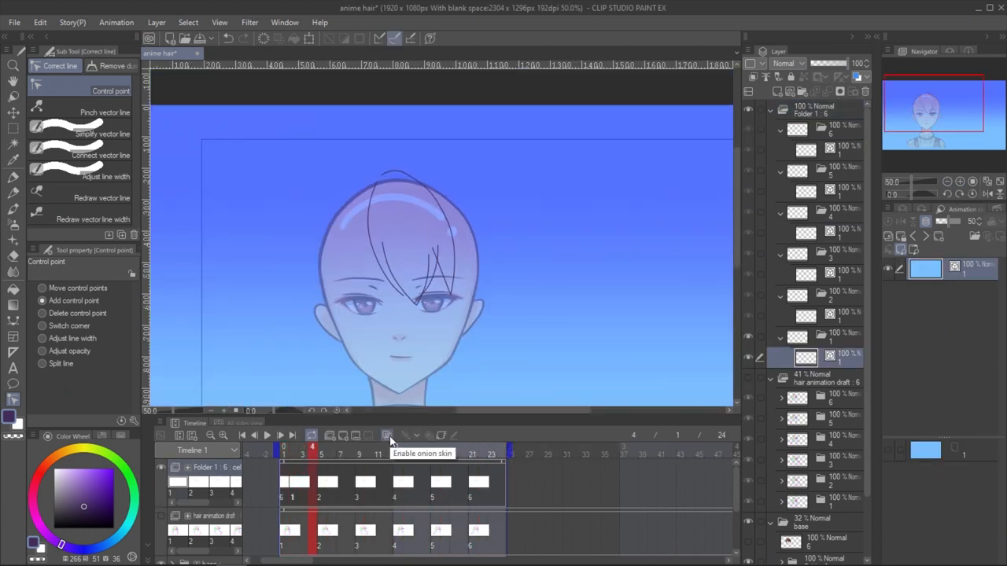
pyautogui.click(387, 435)
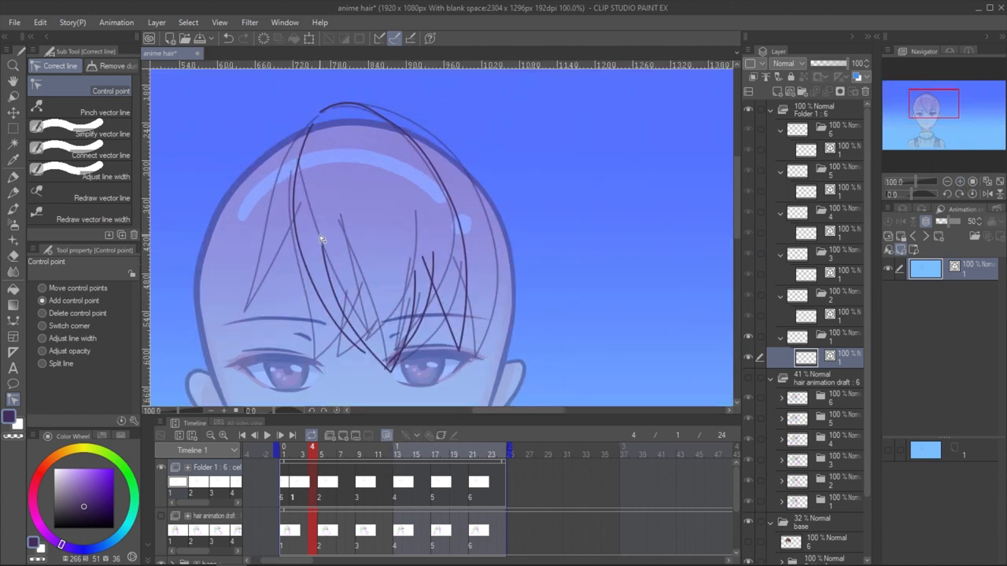
pyautogui.click(116, 22)
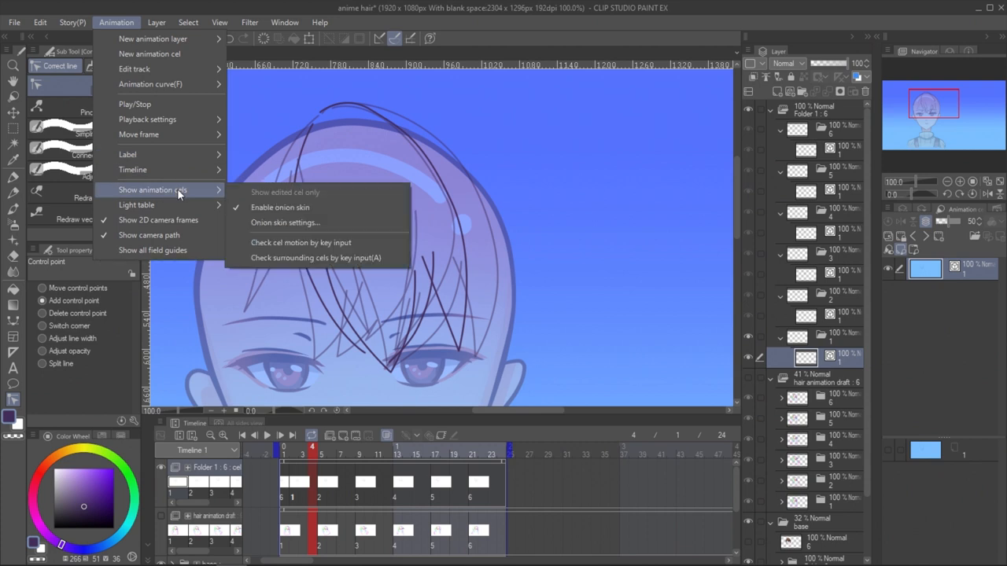
# - Set onion skin to 1 previous/next frame in Monochrome mode and return to the Curve tool
pyautogui.click(285, 223)
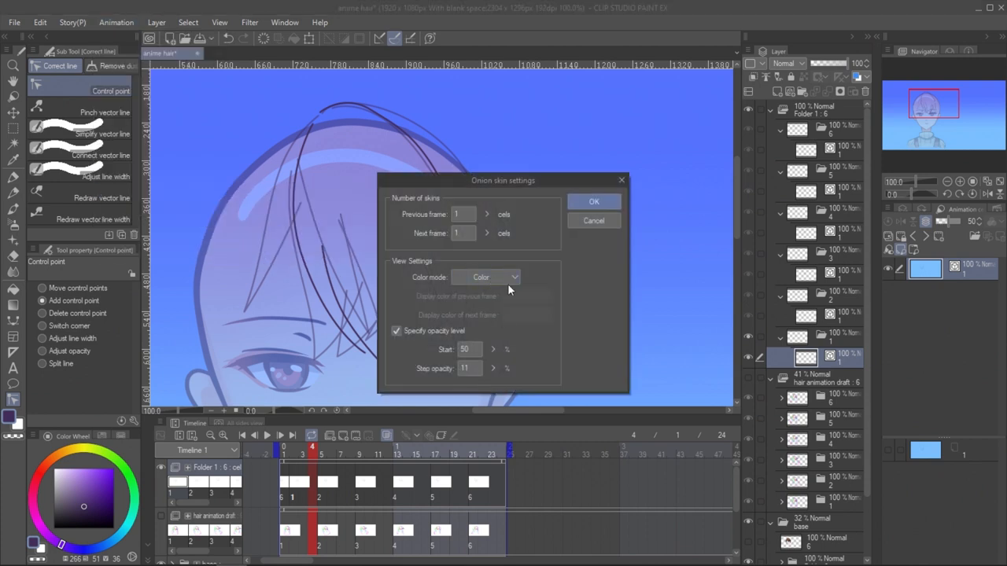
pyautogui.click(486, 277)
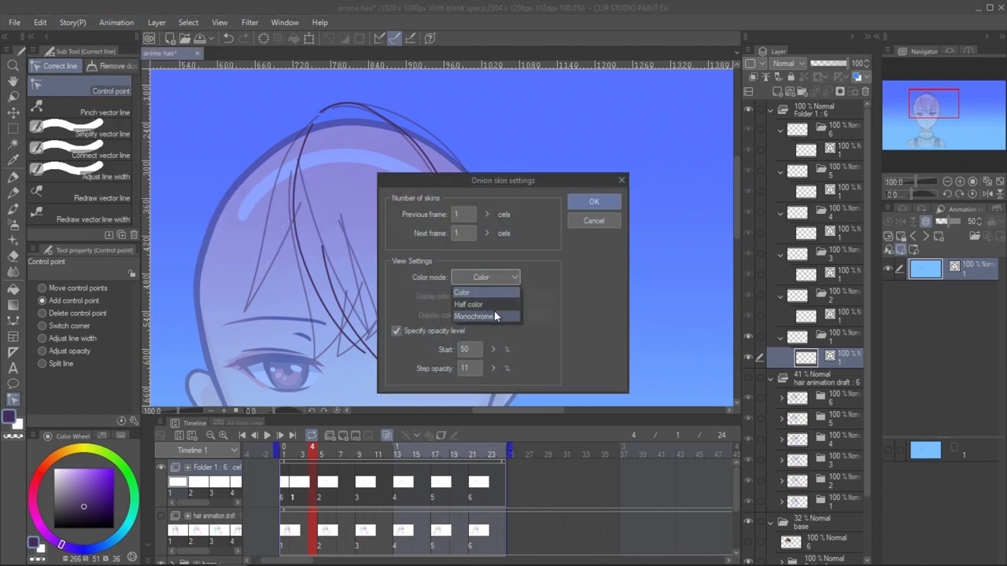
pyautogui.click(594, 201)
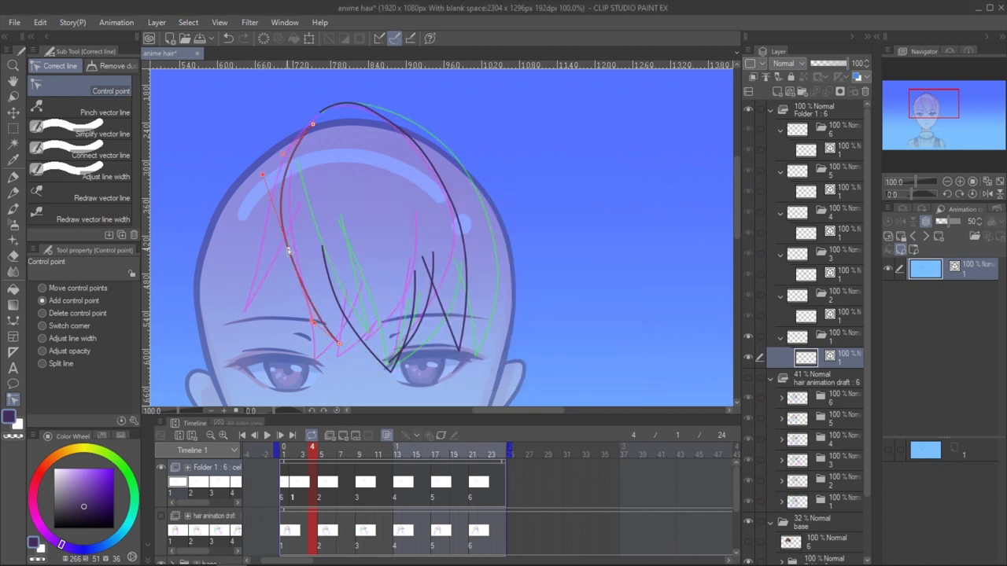
pyautogui.click(13, 352)
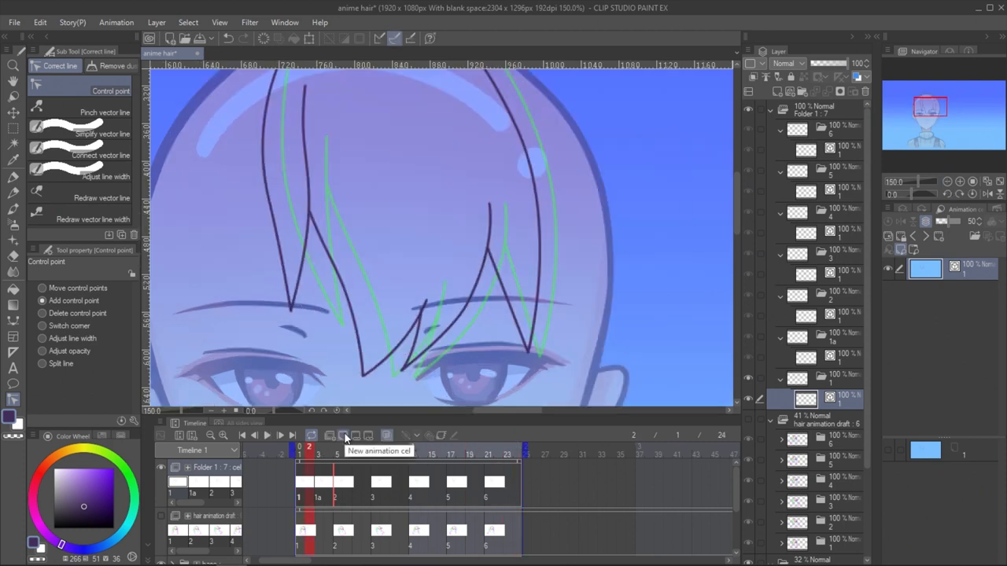
# - Add an in-between cel, paste the key frame's hair lines and assign it via the cel menu
pyautogui.click(343, 436)
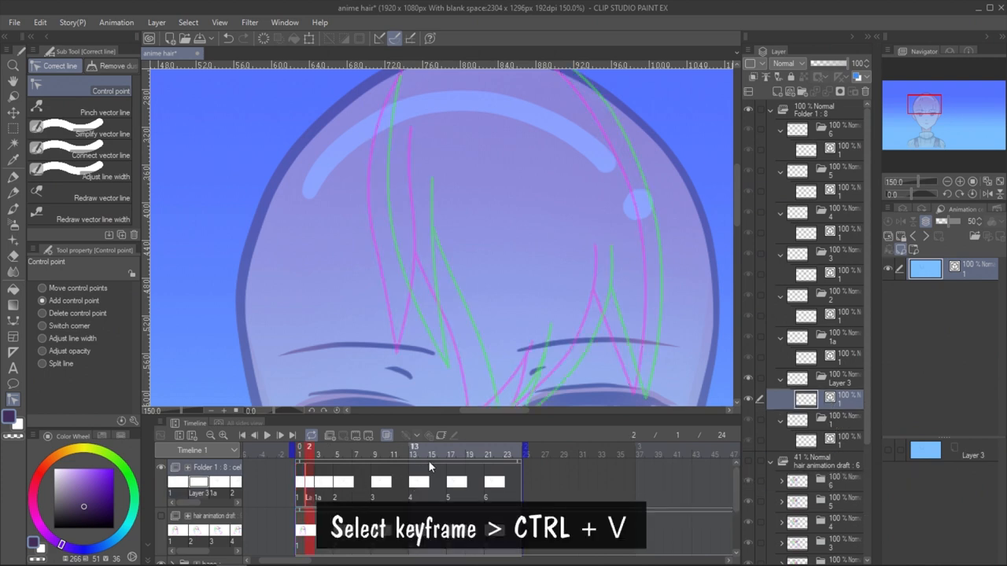
pyautogui.press('ctrl+v')
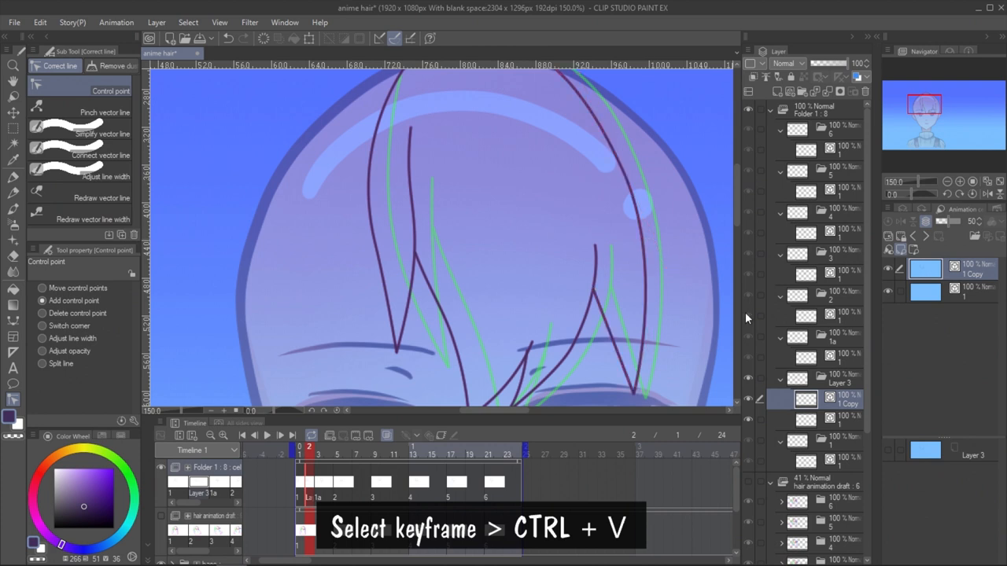
pyautogui.press('ctrl+v')
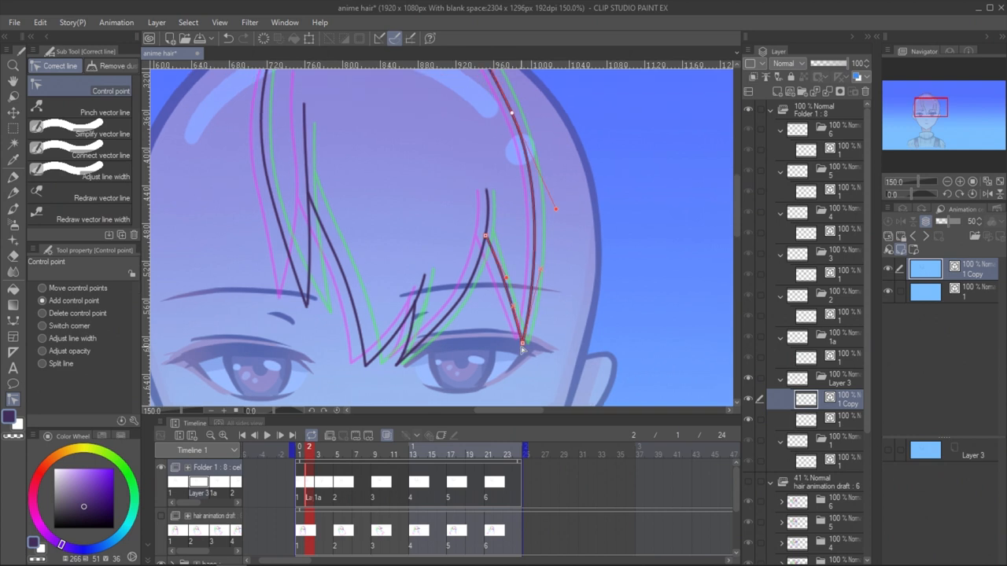
pyautogui.rightClick(328, 481)
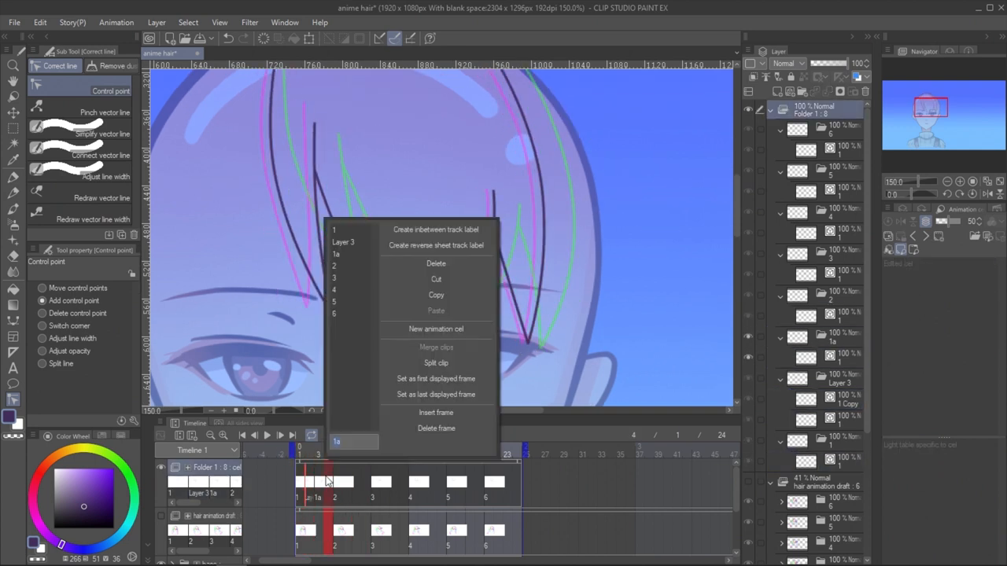
pyautogui.click(436, 329)
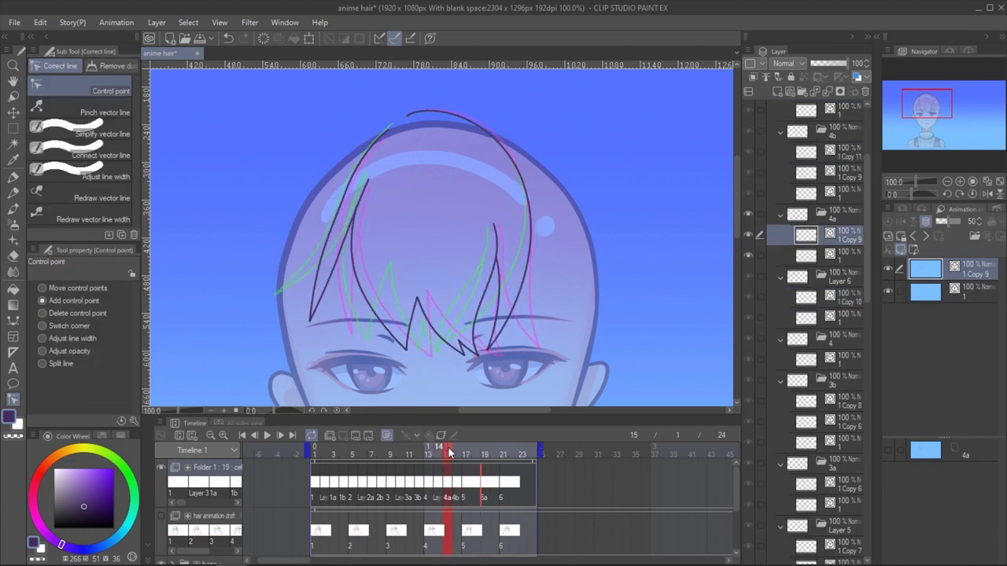
# - Fill in-between cels through frame 24, confirm onion skin settings and play the loop
pyautogui.click(476, 447)
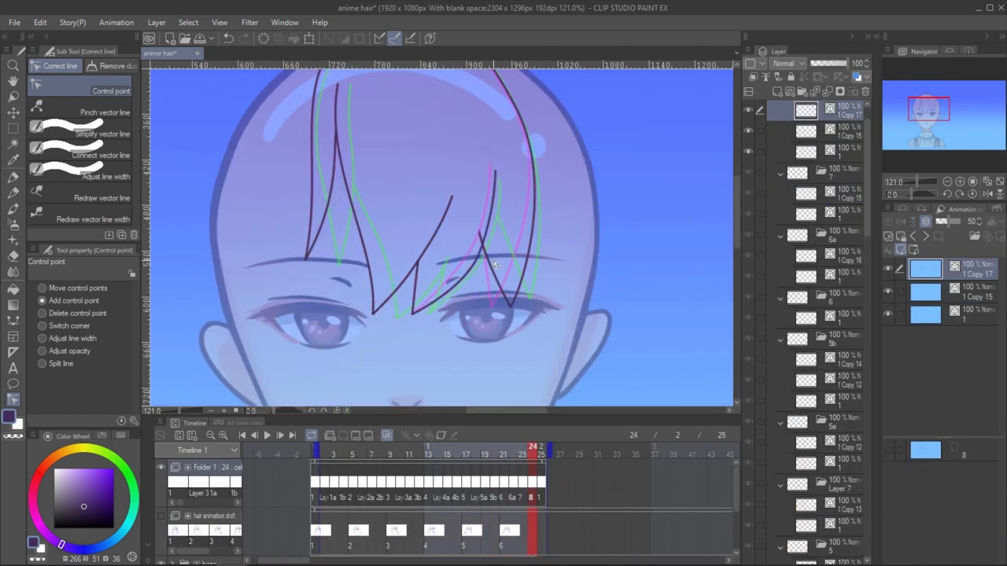
pyautogui.click(255, 435)
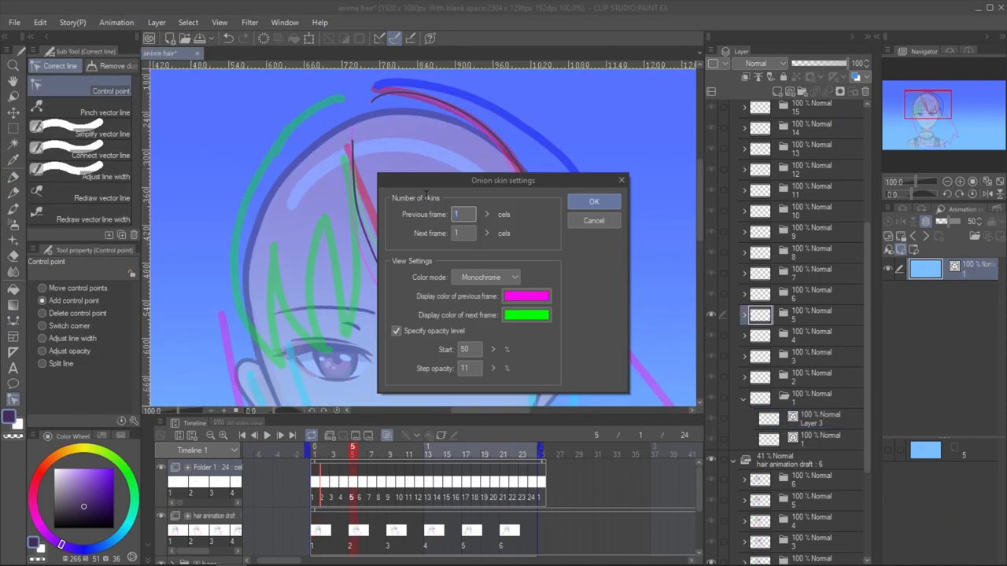
pyautogui.click(595, 201)
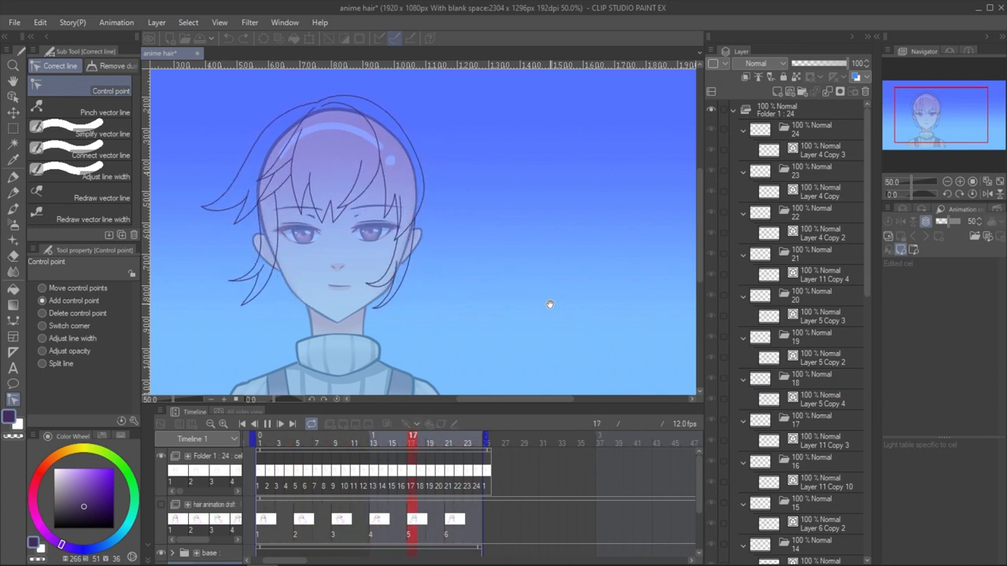
# - Play back the hair loop, then collapse the frame folders into 'hair front' and 'hair back' over the visible base layer
pyautogui.click(268, 424)
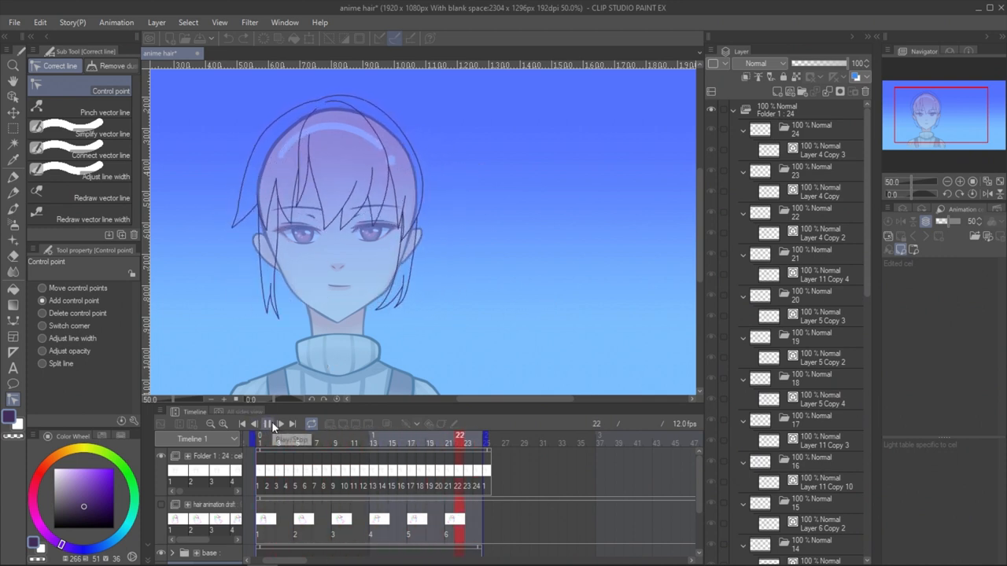
pyautogui.click(280, 424)
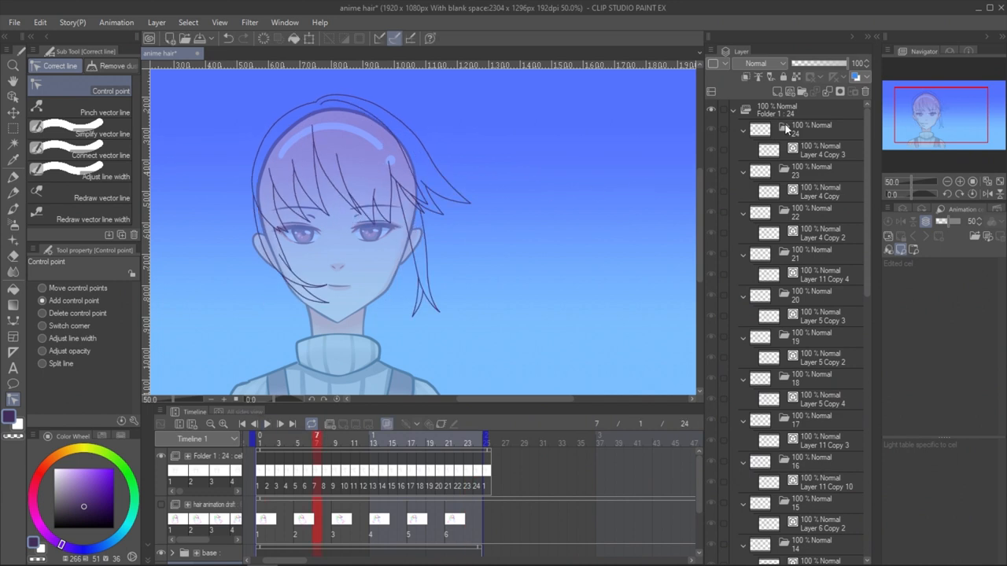
pyautogui.click(742, 110)
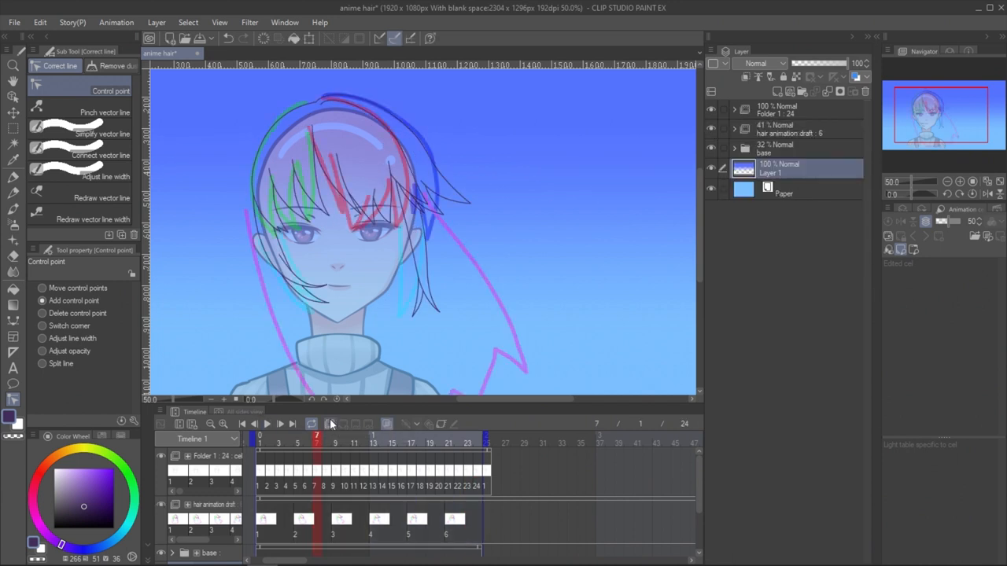
pyautogui.click(790, 92)
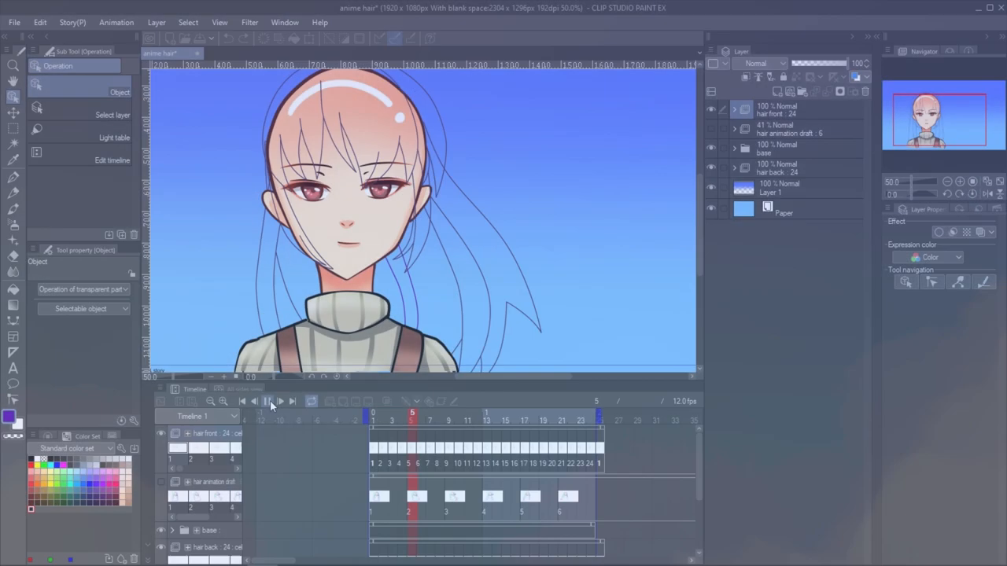
# - Create a 'color hair front' animation folder above hair front with frame layers for the fill
pyautogui.click(281, 401)
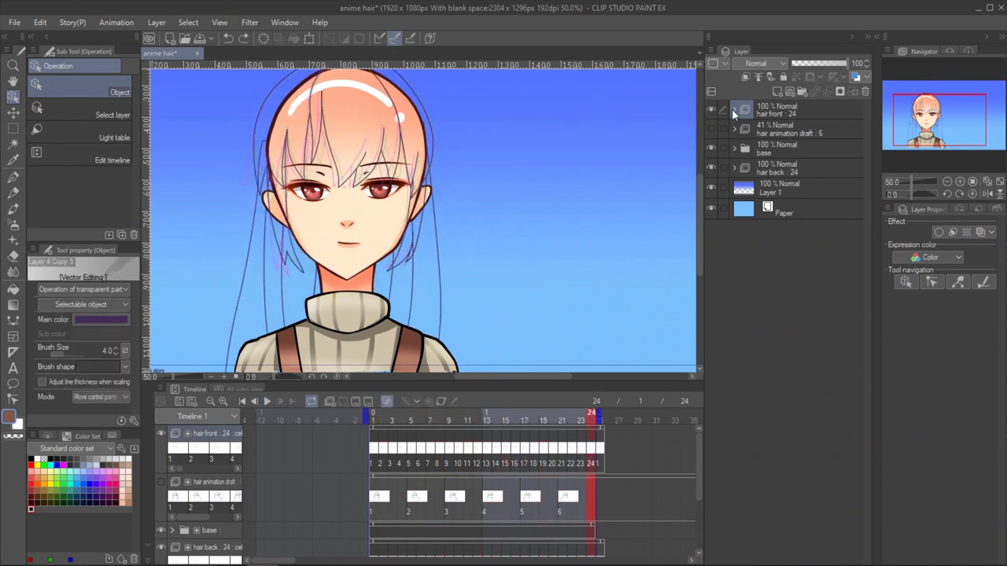
pyautogui.click(787, 110)
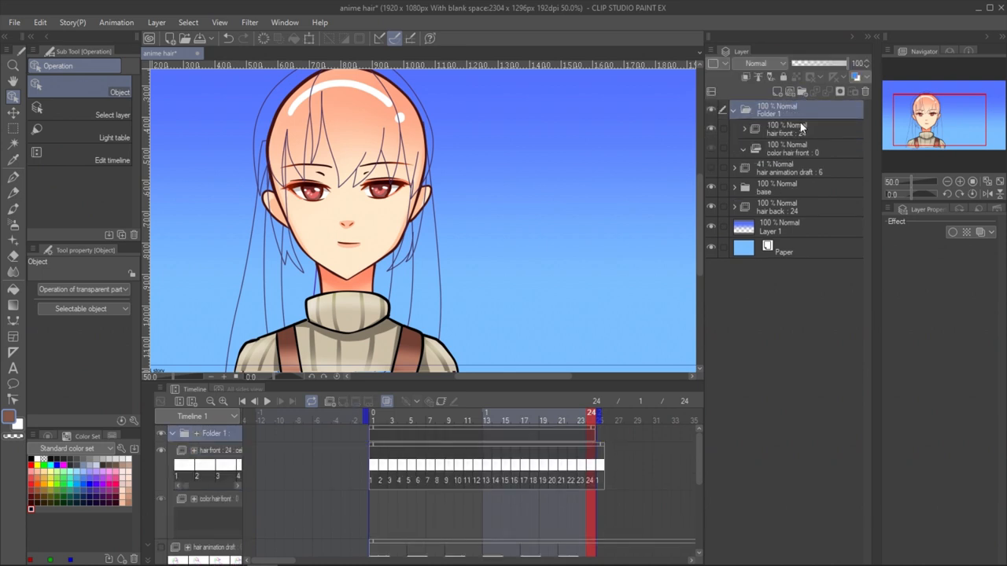
pyautogui.click(794, 129)
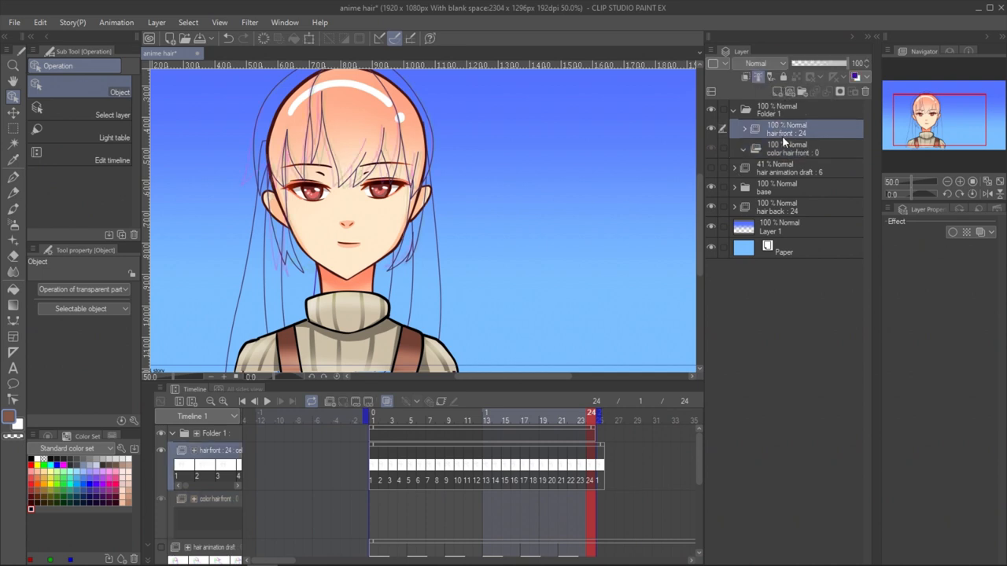
pyautogui.click(790, 148)
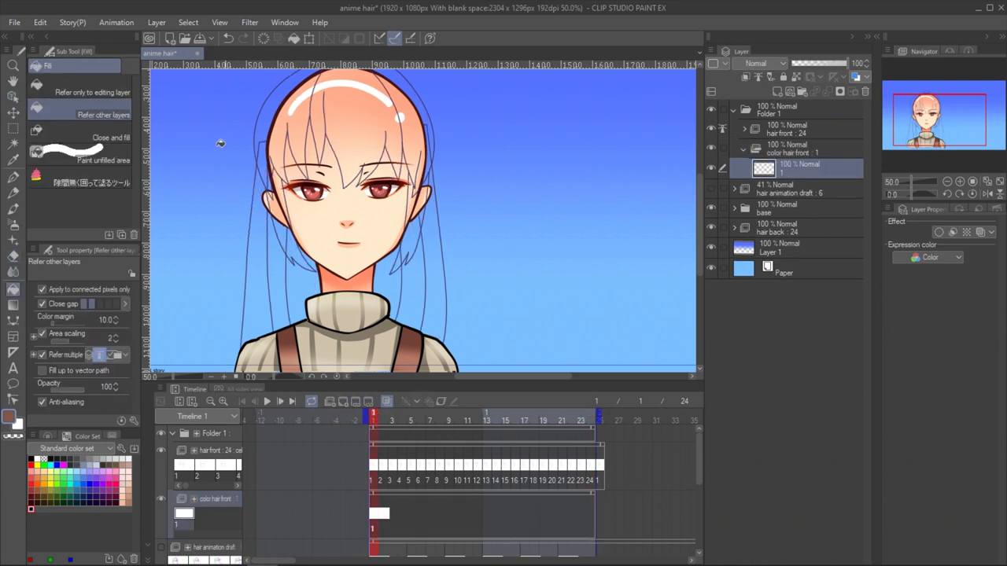
# - Fill the fringe and long back hair brown on each frame, referring to the line-art layers
pyautogui.click(354, 110)
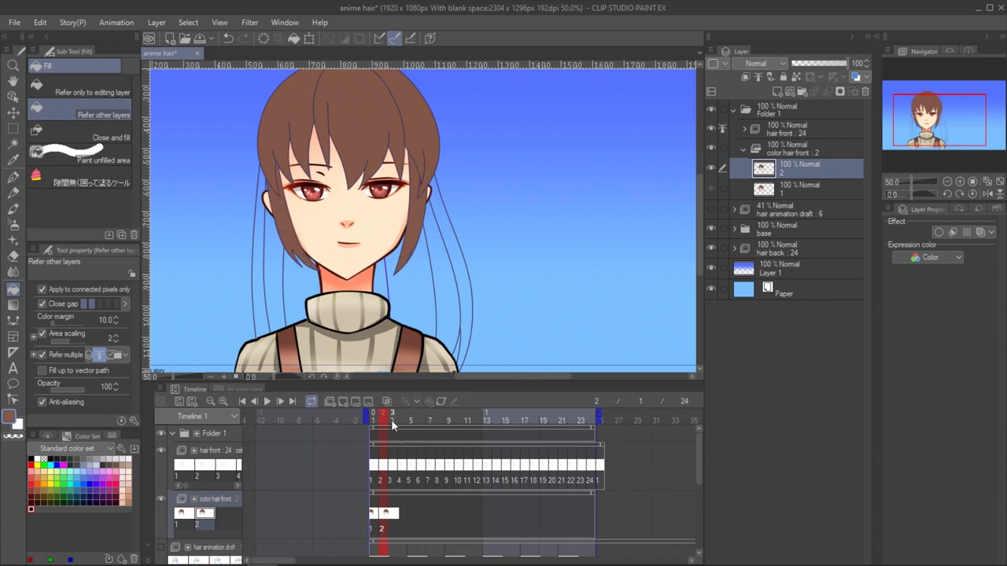
pyautogui.click(343, 402)
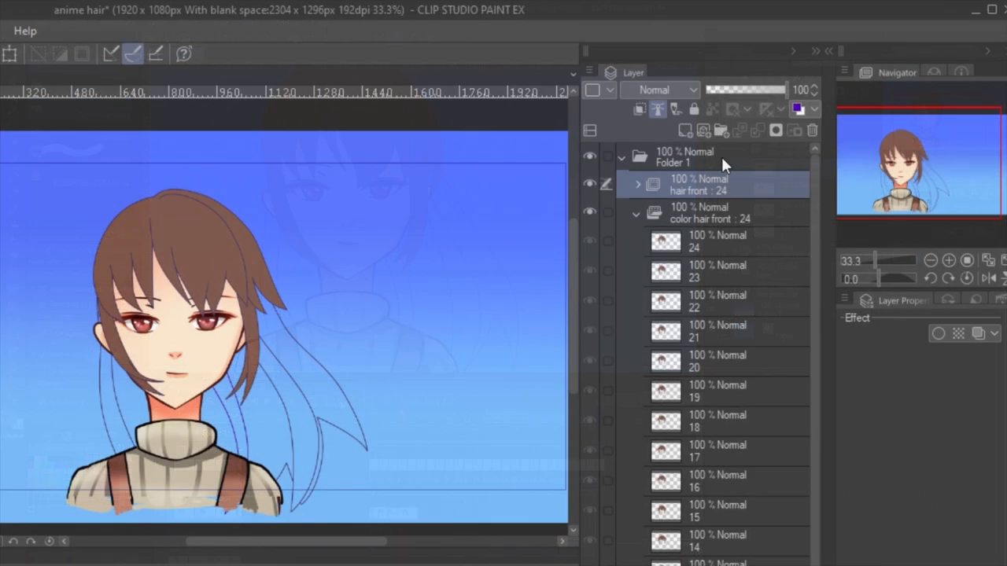
pyautogui.click(979, 334)
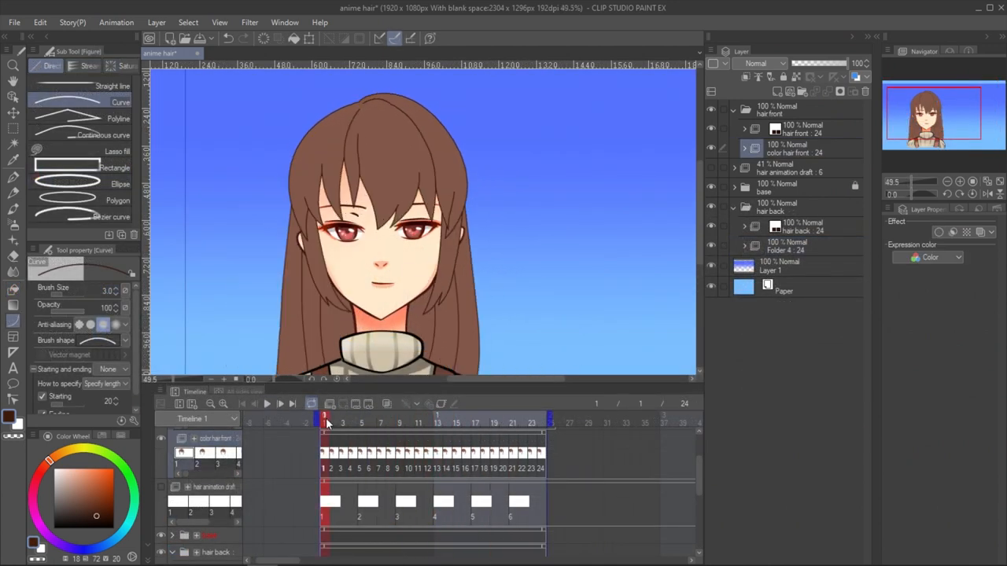
# - Draw curved guide lines around the head on new layers, convert them to vector and group them with keyframes
pyautogui.click(777, 93)
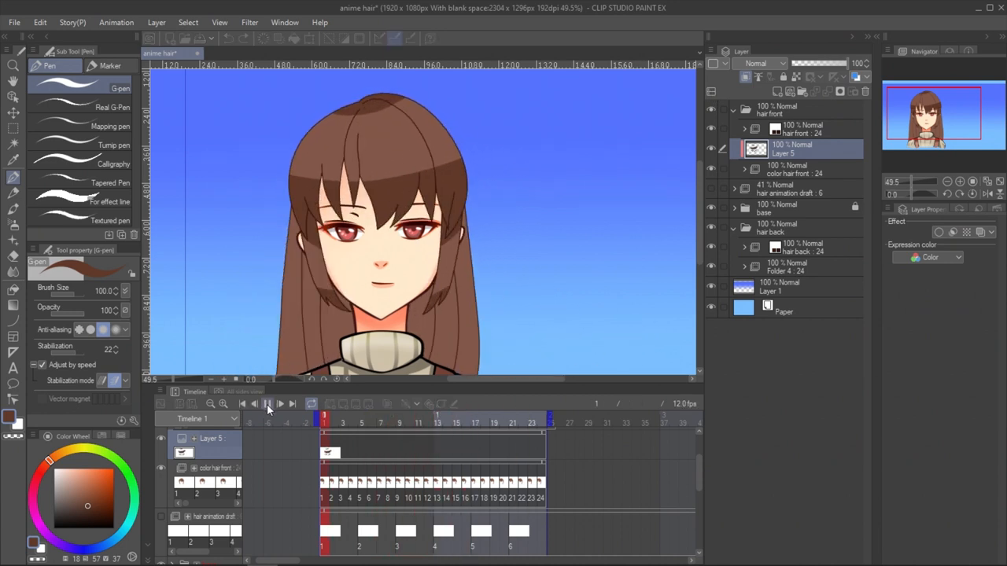
pyautogui.click(268, 402)
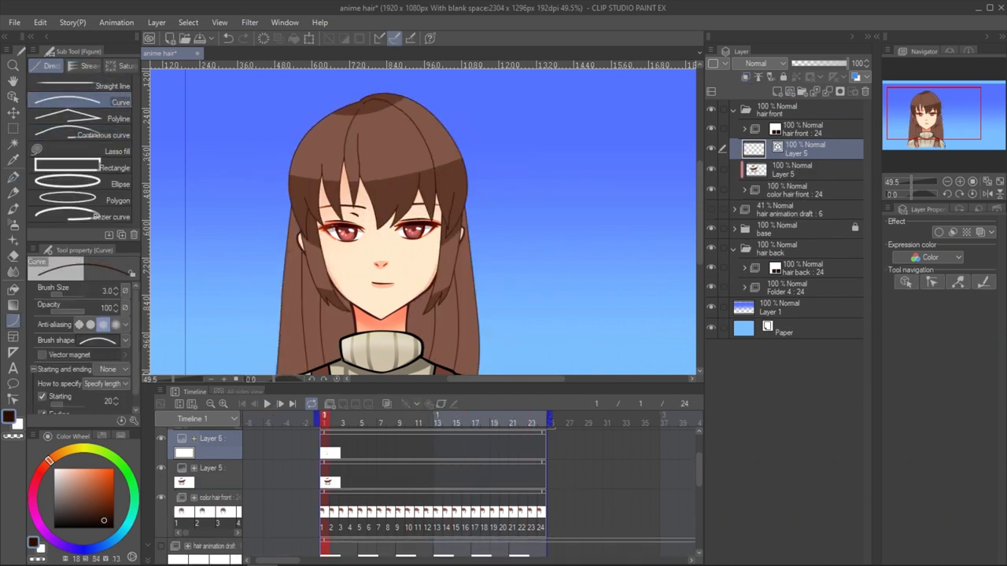
pyautogui.click(110, 135)
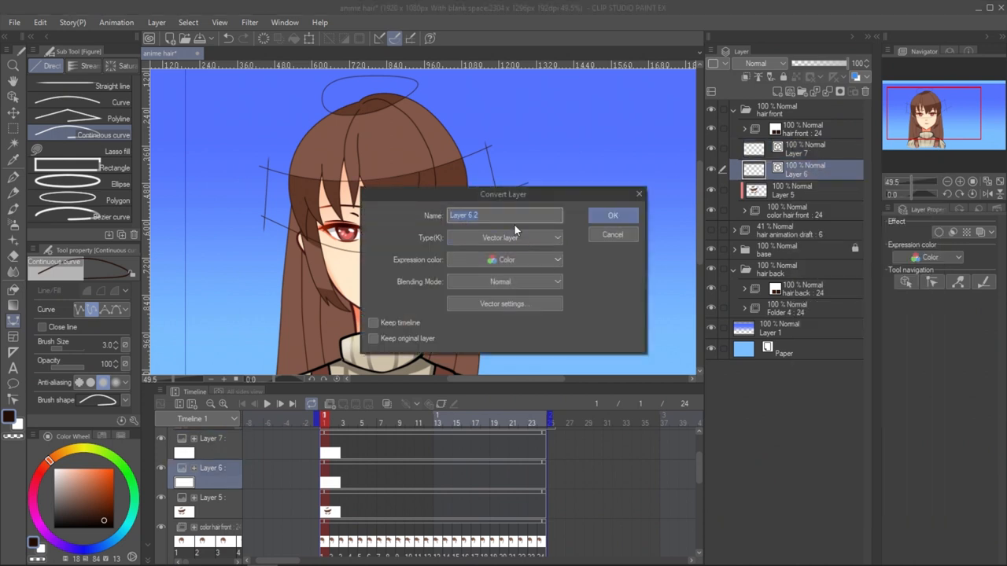
pyautogui.rightClick(810, 149)
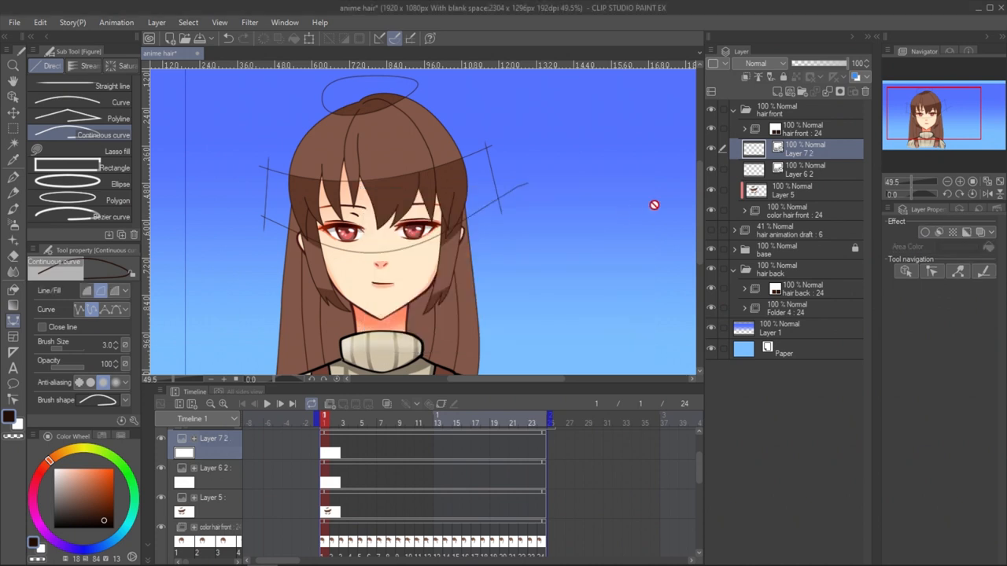
pyautogui.click(803, 170)
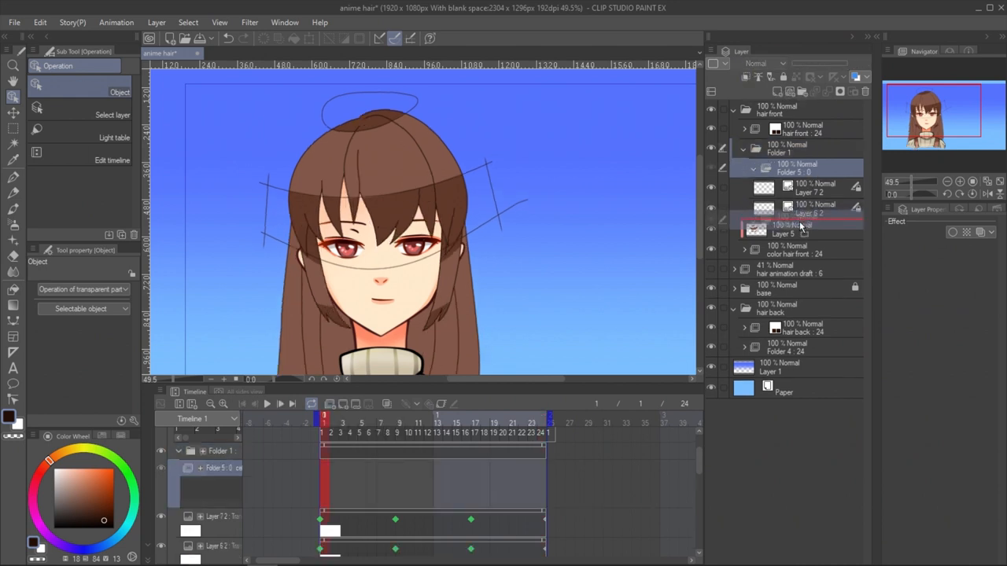
# - Hide the guide folder and scrub to frame 8 to check the coloured front hair swaying
pyautogui.click(13, 180)
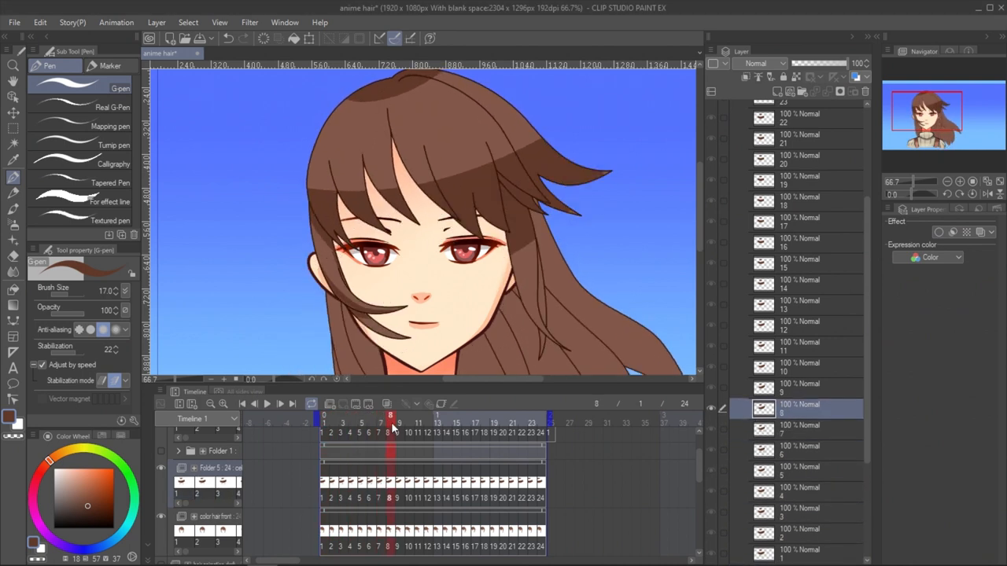
pyautogui.click(419, 423)
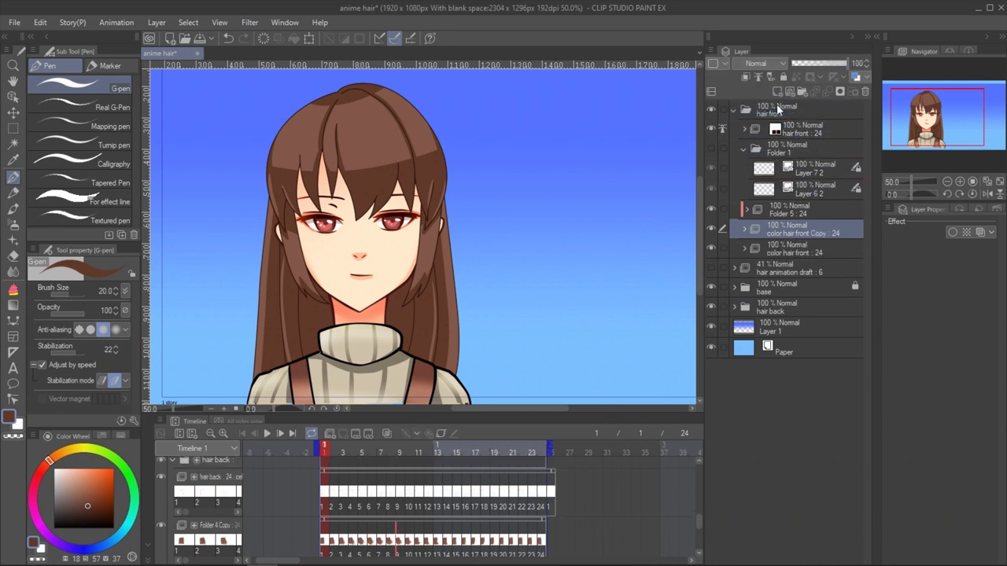
# - Move the copied colour hair front folder below the hair animation draft in the base folder
pyautogui.click(795, 252)
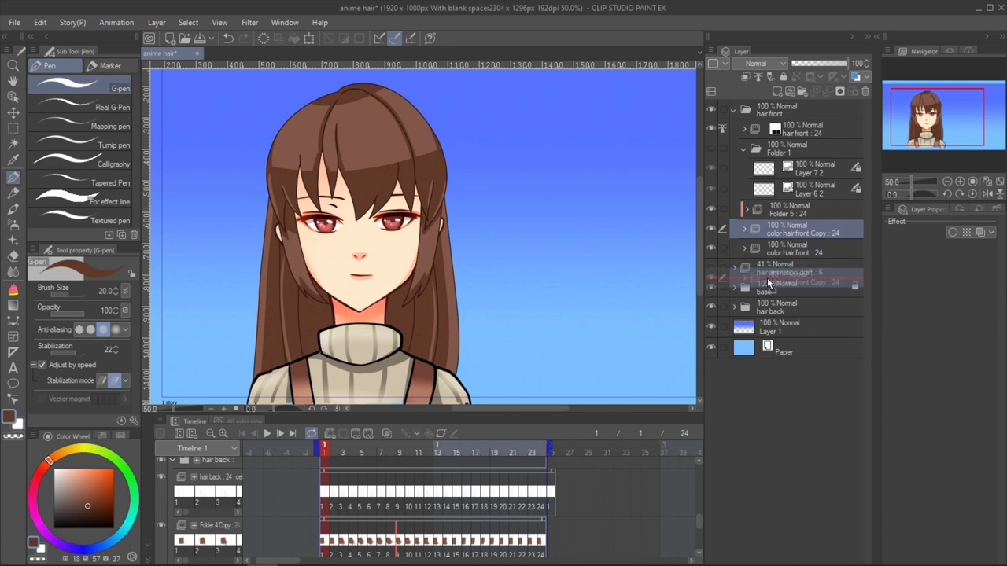
pyautogui.click(733, 286)
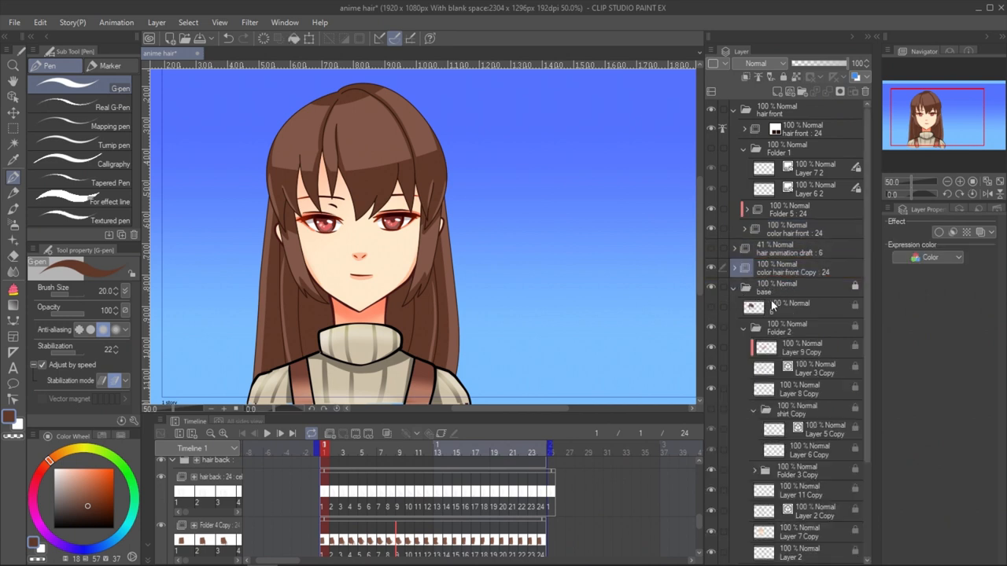
pyautogui.click(733, 287)
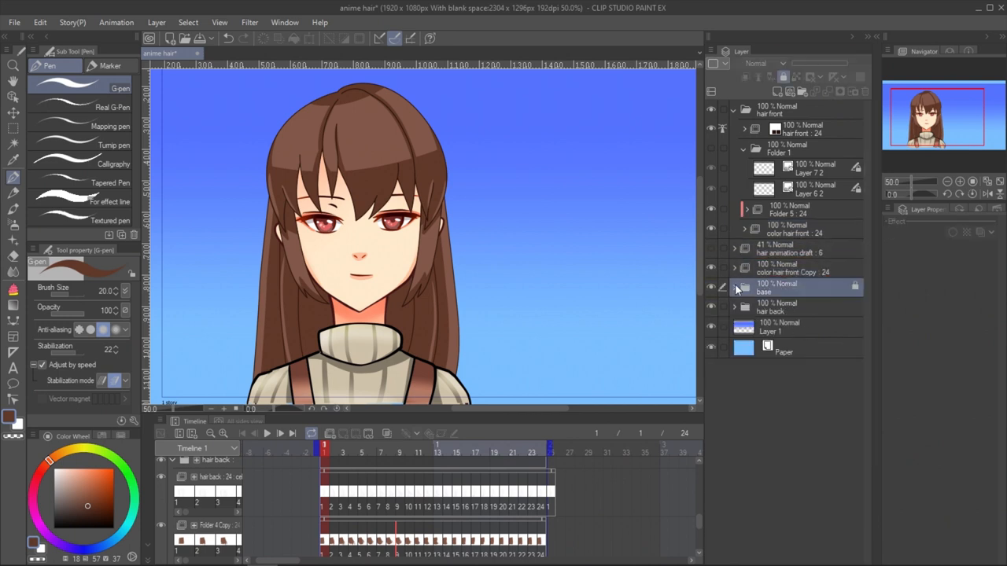
pyautogui.click(793, 268)
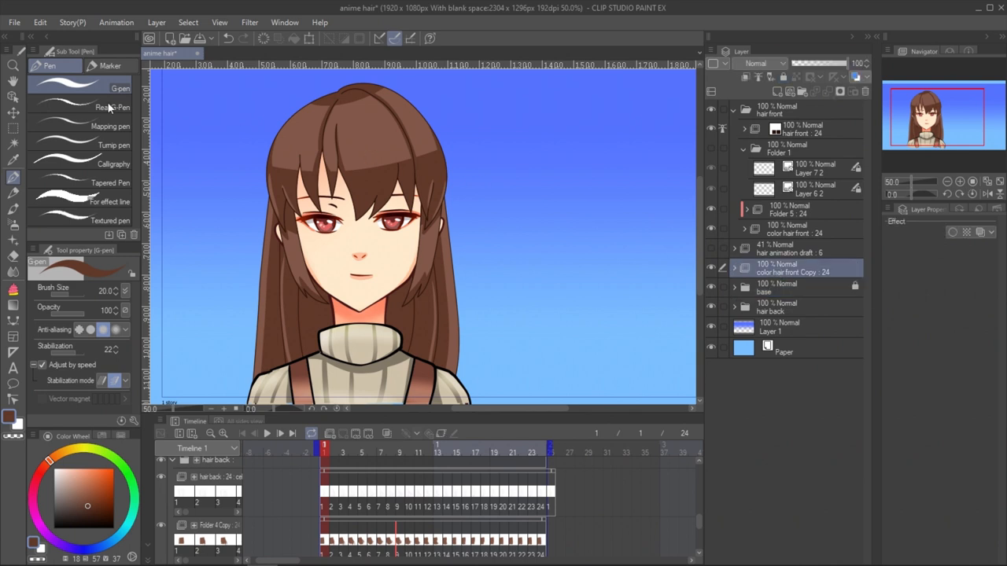
# - Give the copy a salmon Layer colour so it casts a forehead shadow, ready to change its blending mode
pyautogui.click(12, 113)
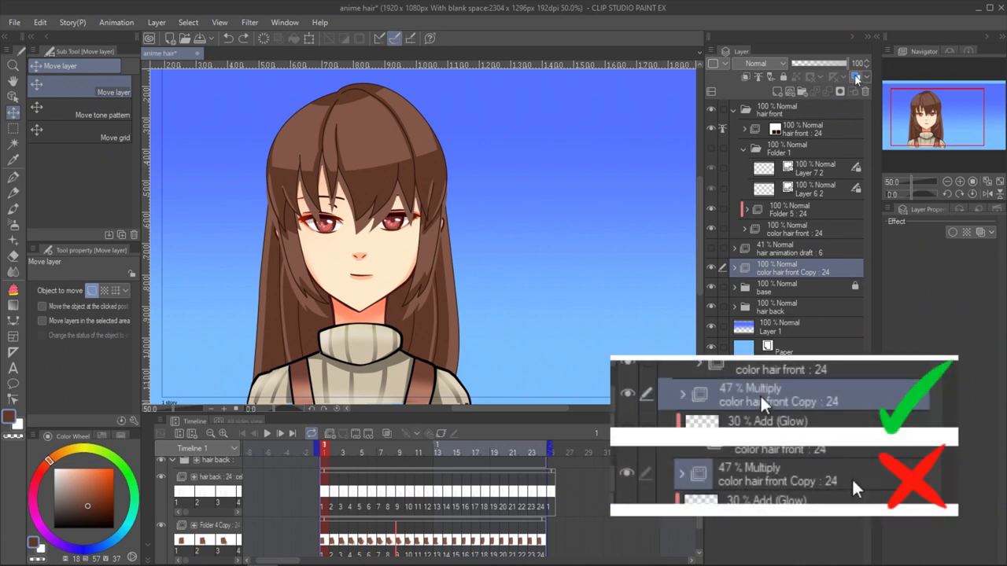
pyautogui.click(13, 172)
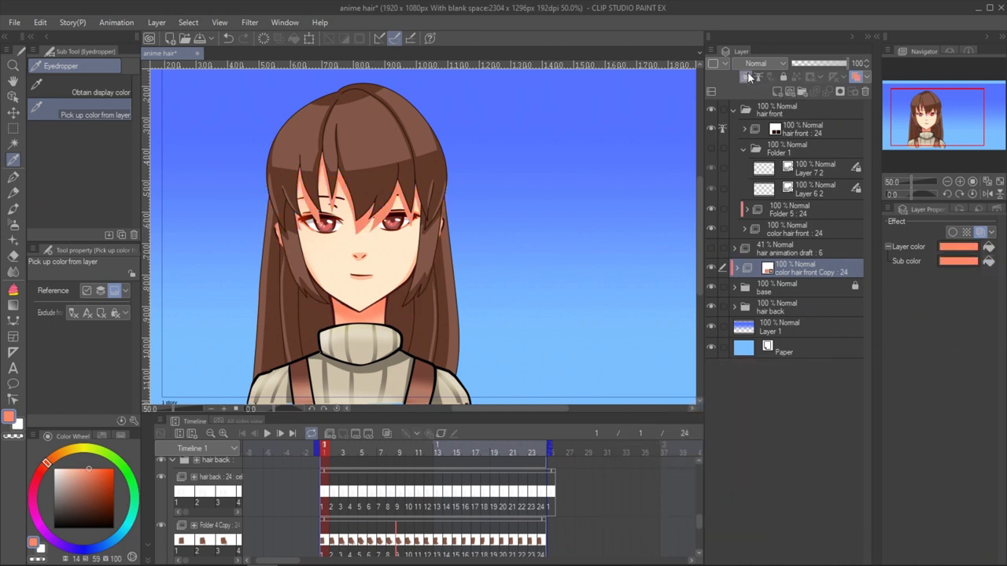
pyautogui.moveTo(762, 64)
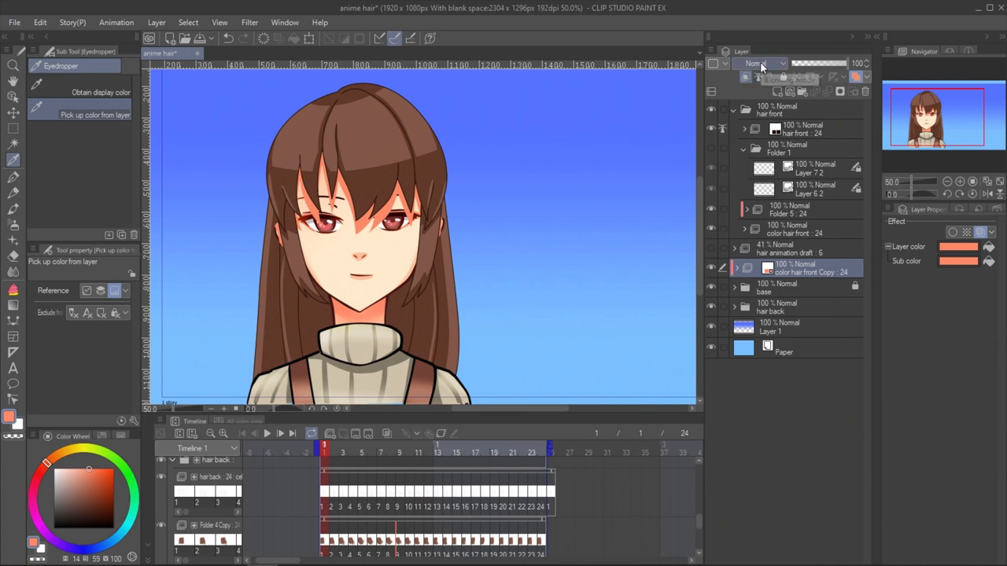
pyautogui.click(758, 63)
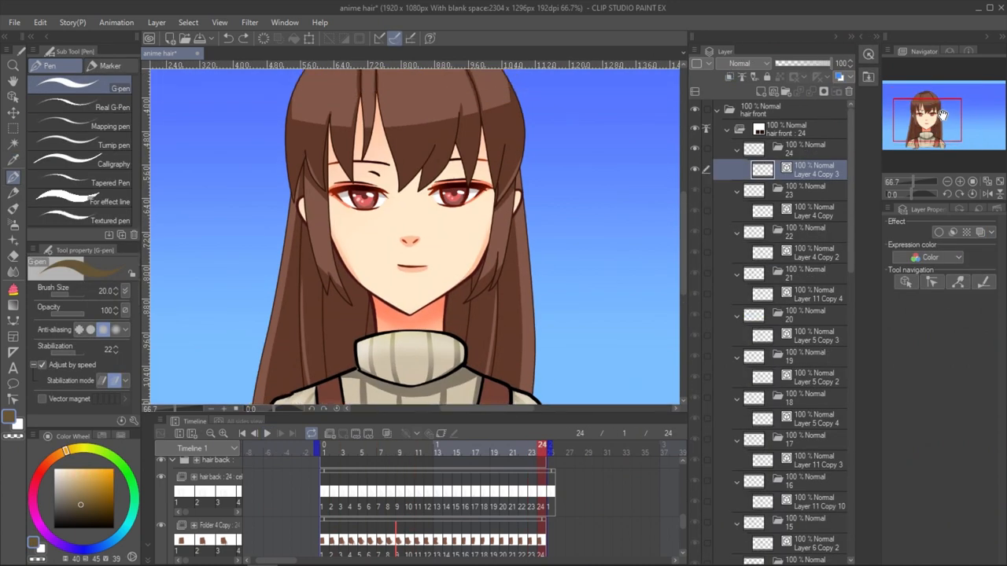
# - Enable a Border effect outline on the hair front folder, set its edge colour and adjust a hair line width
pyautogui.click(795, 130)
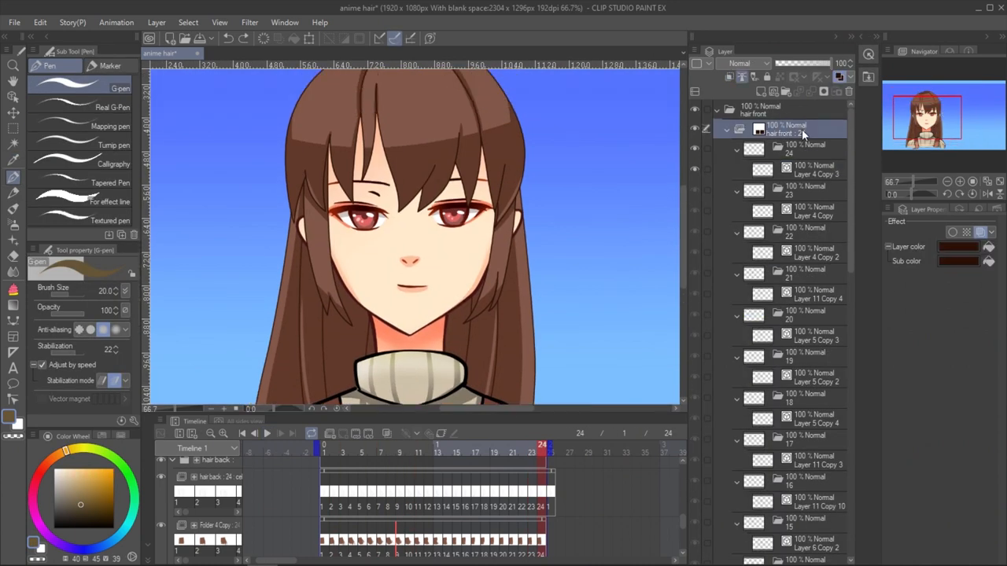
pyautogui.click(954, 232)
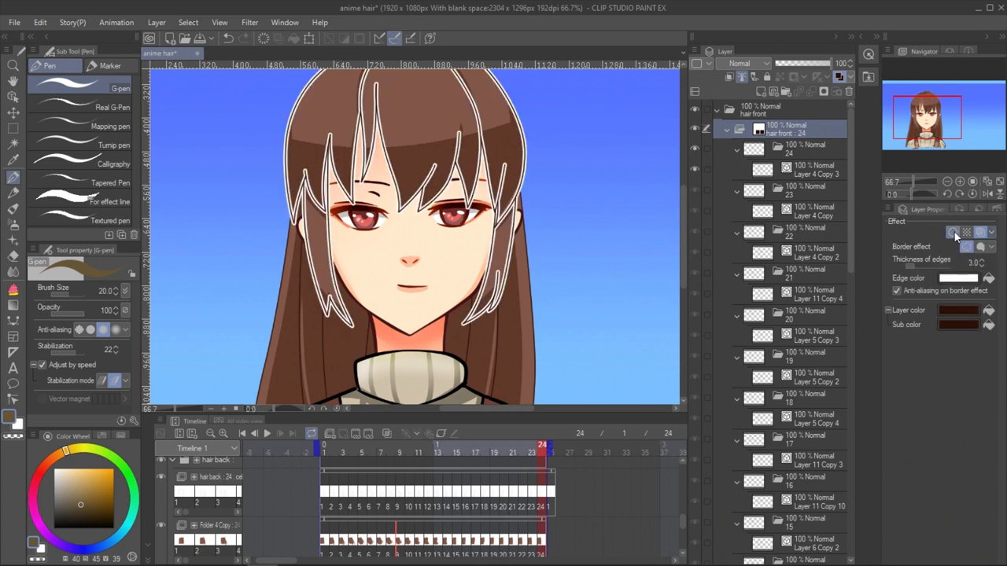
pyautogui.click(958, 277)
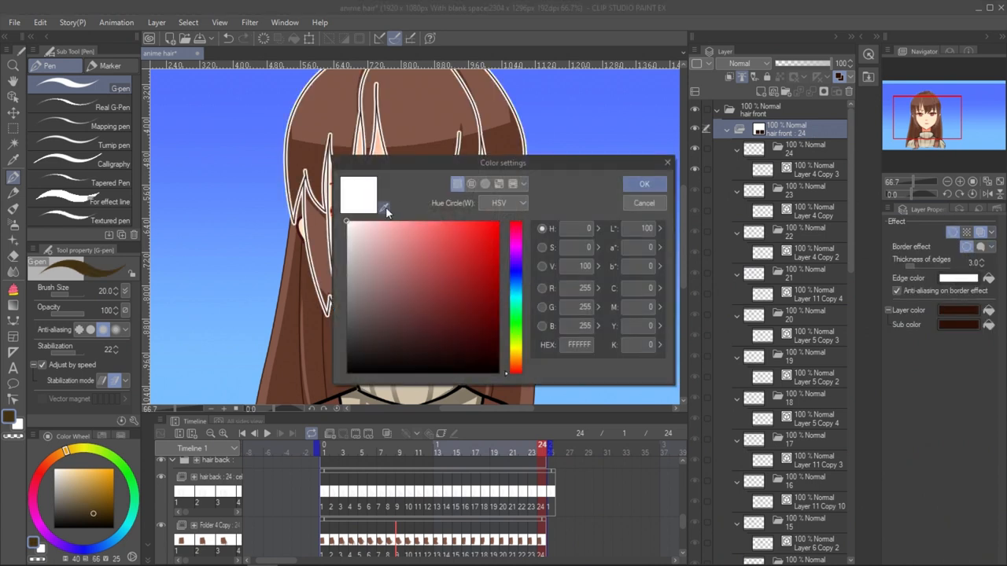
pyautogui.click(645, 183)
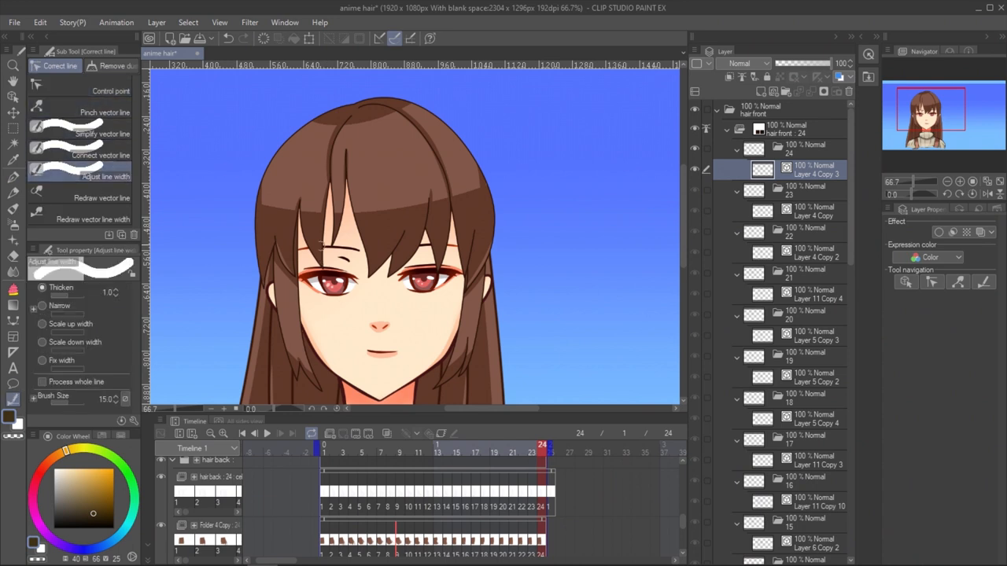
pyautogui.moveTo(355, 268); pyautogui.dragTo(413, 260)
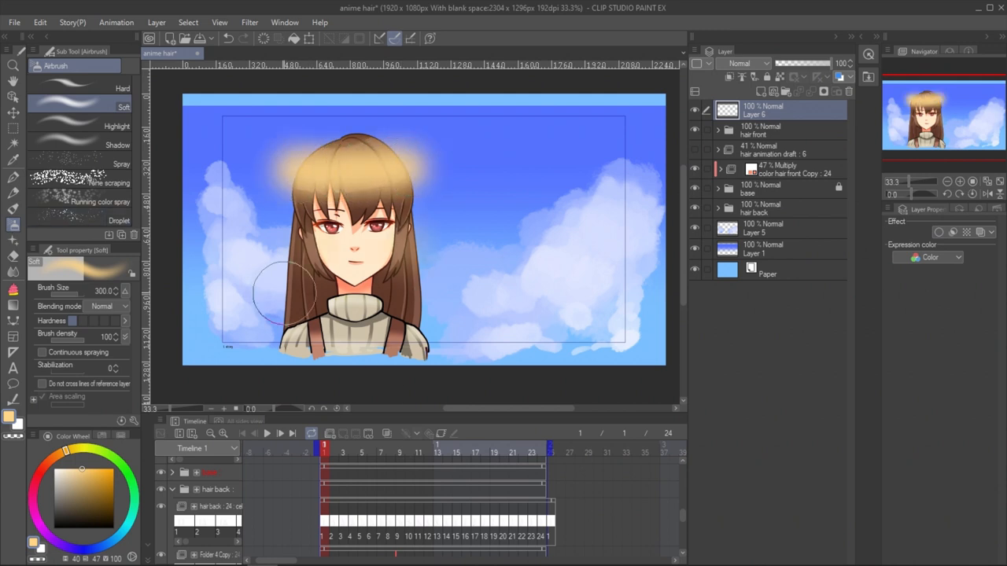
# - Set the airbrushed glow layer to Add (Glow) at 30% opacity and add new raster layers for lighting
pyautogui.click(747, 63)
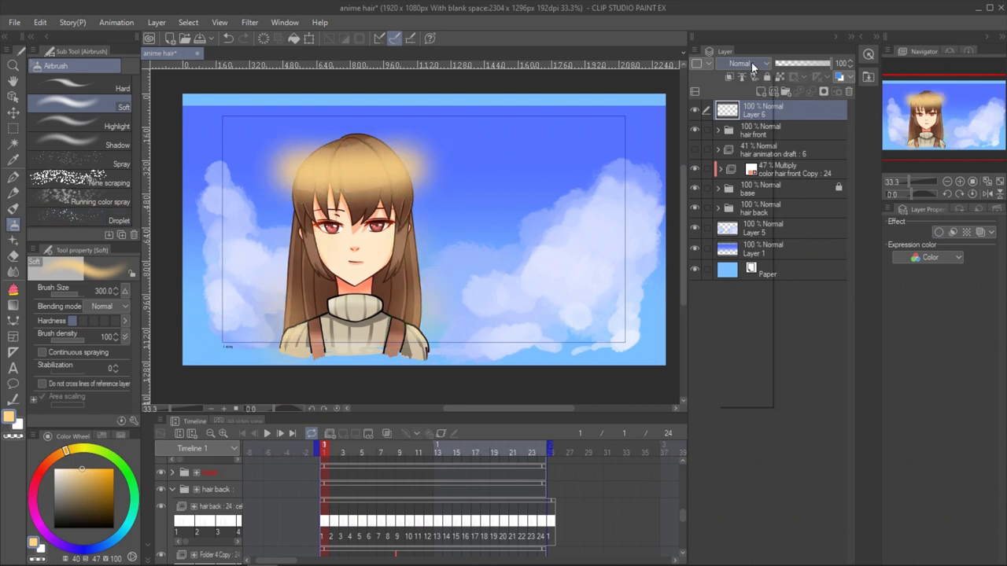
pyautogui.click(739, 62)
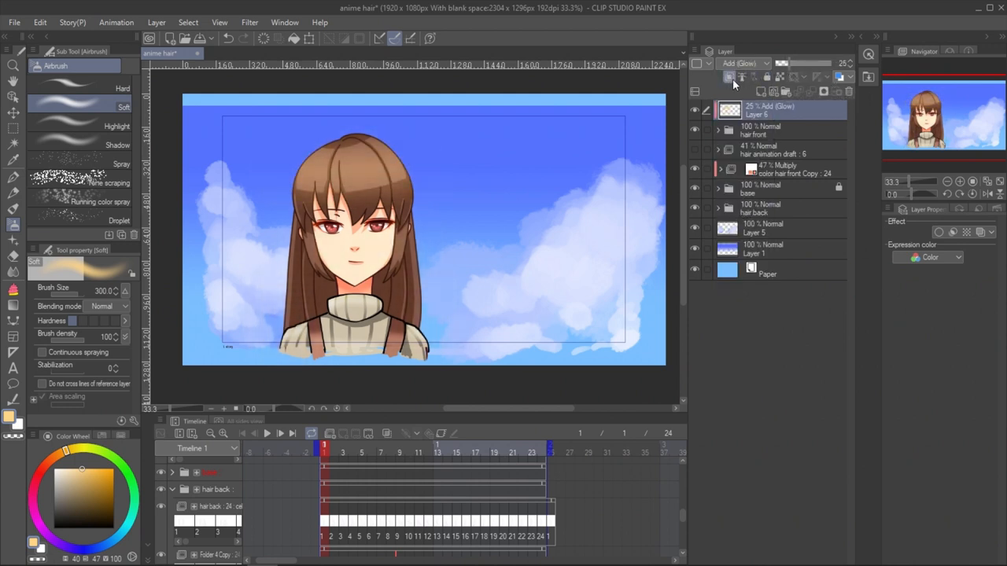
pyautogui.click(730, 76)
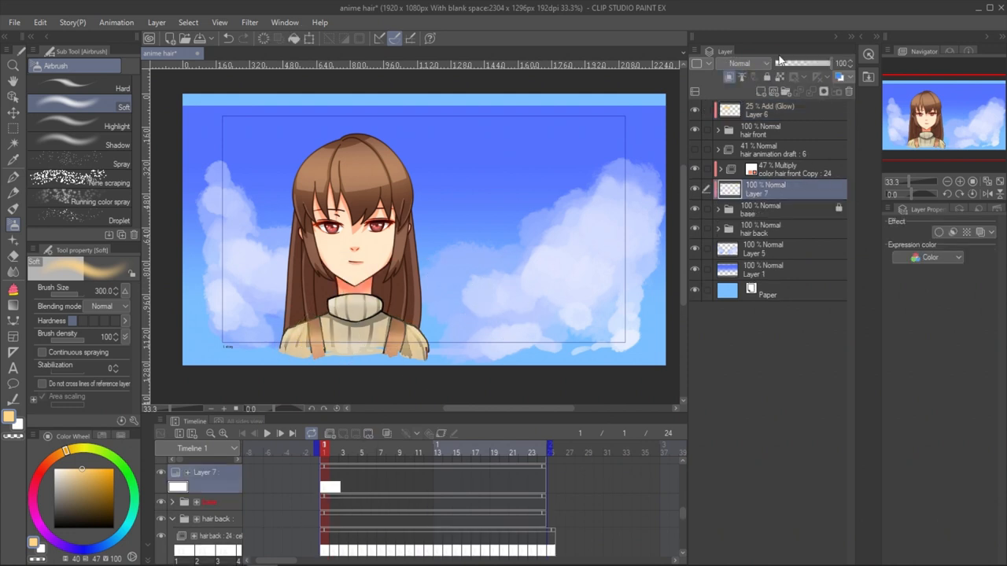
pyautogui.click(743, 63)
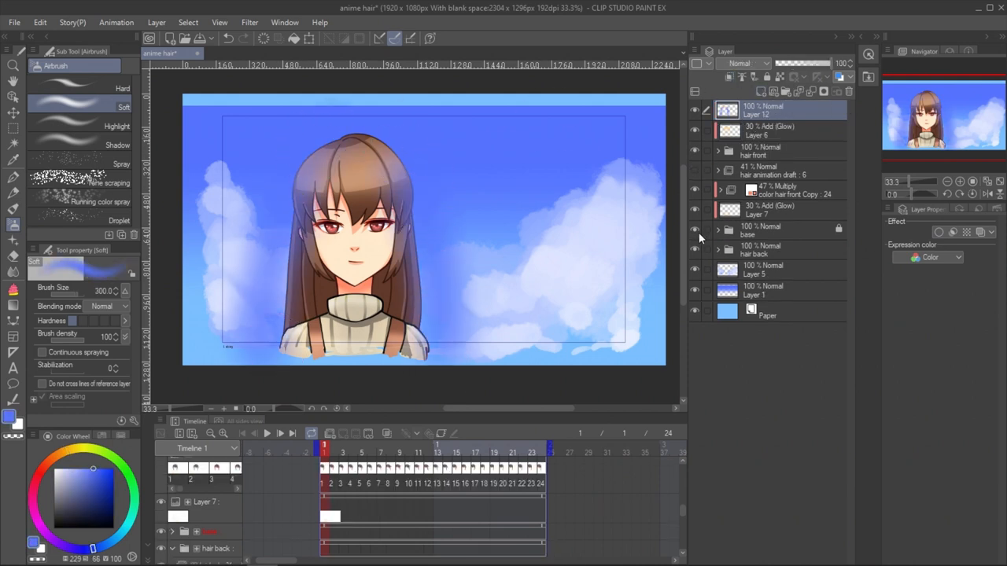
pyautogui.click(267, 435)
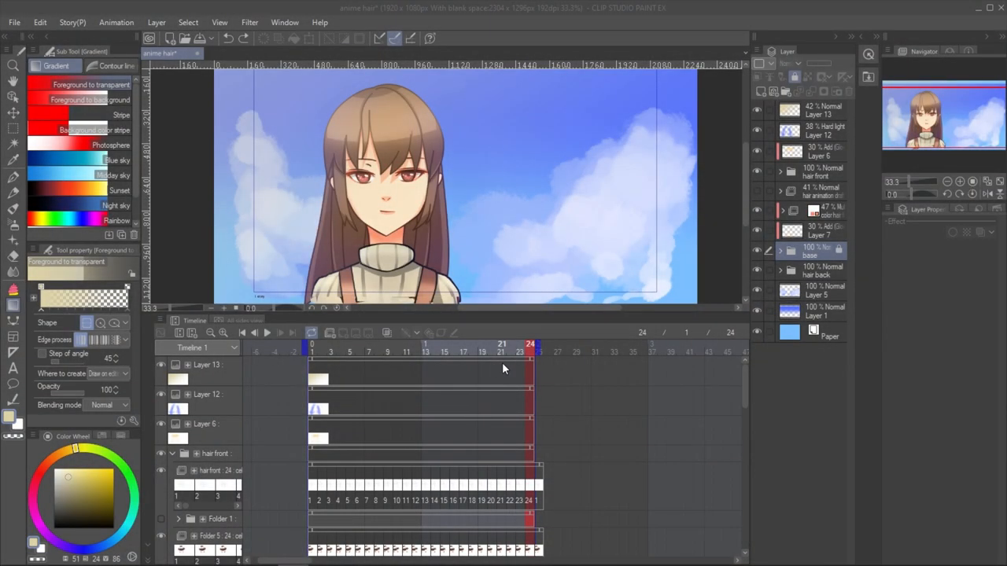
# - Pick a point near the clip's end on the enlarged Timeline after painting extra light layers
pyautogui.click(585, 350)
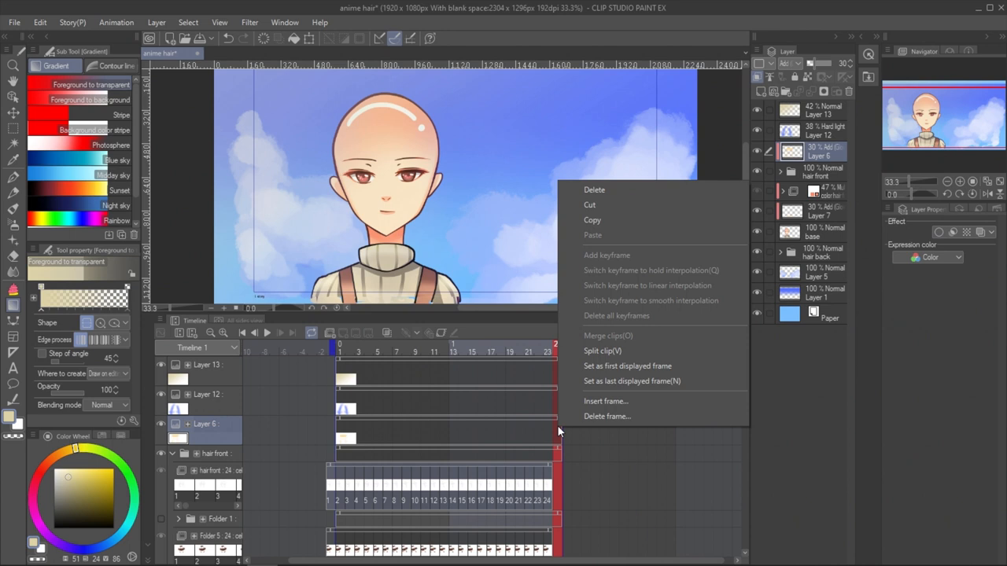
# - Insert extra frames to reach 192 and repeat the 24-frame hair front clip across them
pyautogui.click(606, 401)
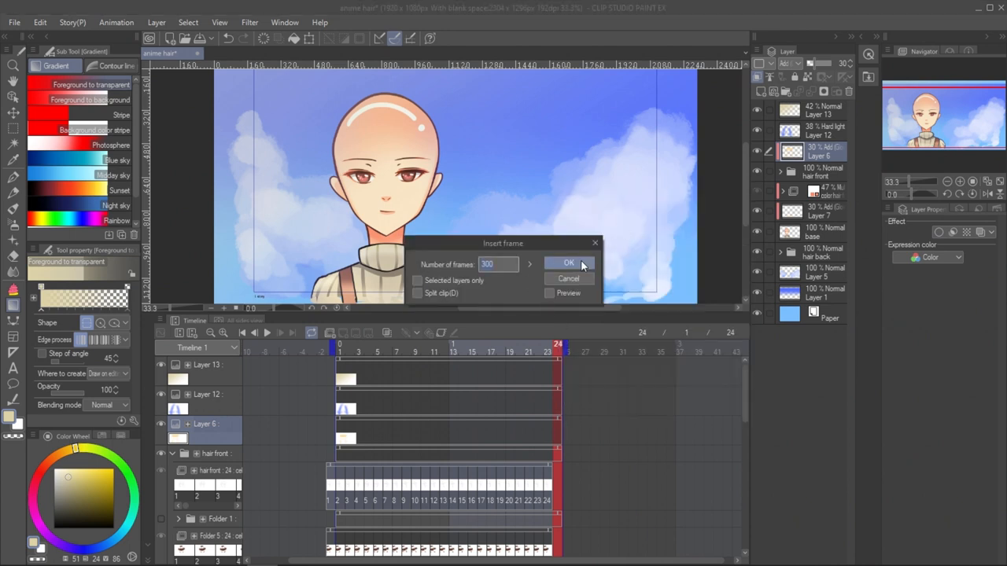
pyautogui.click(570, 262)
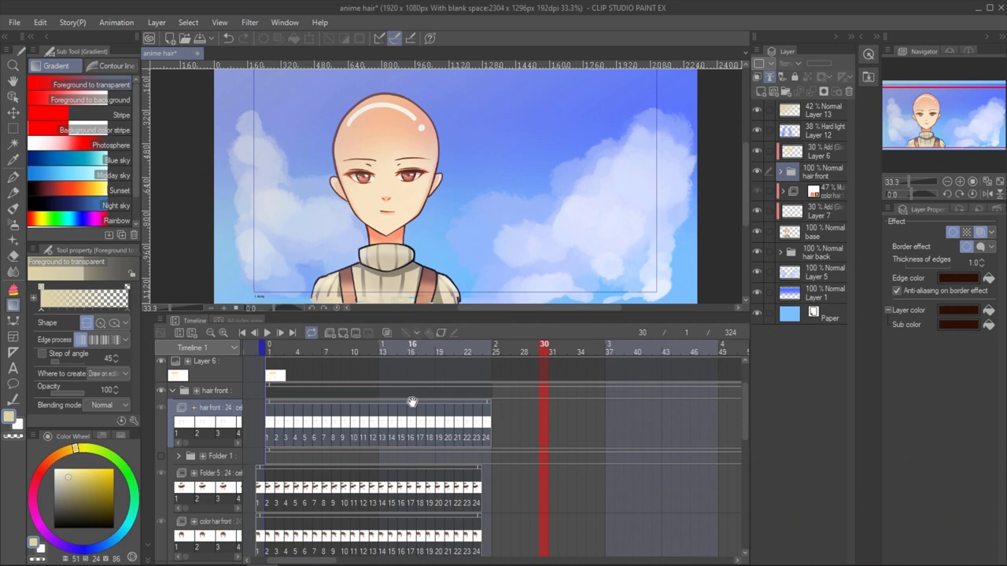
pyautogui.rightClick(412, 406)
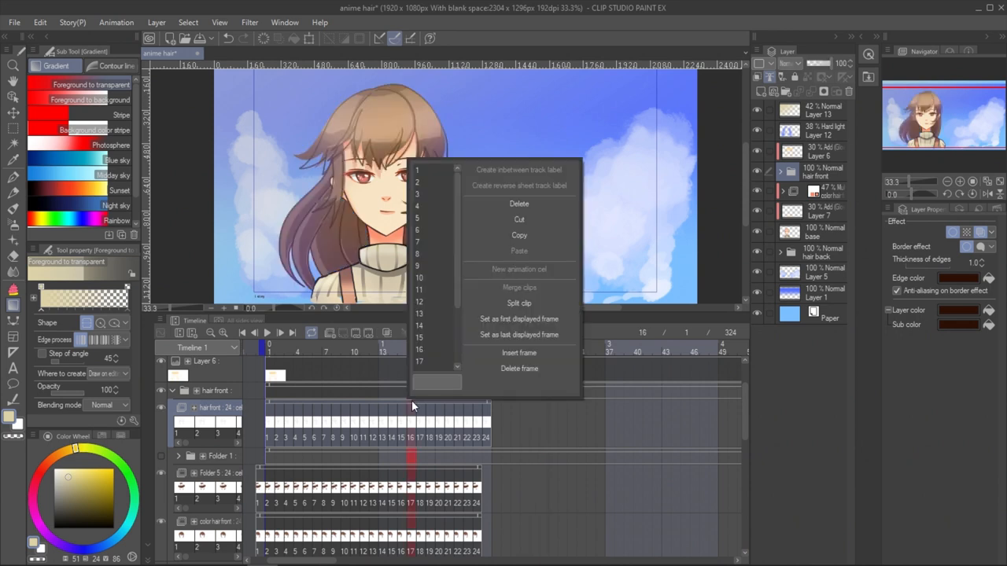
pyautogui.moveTo(519, 236)
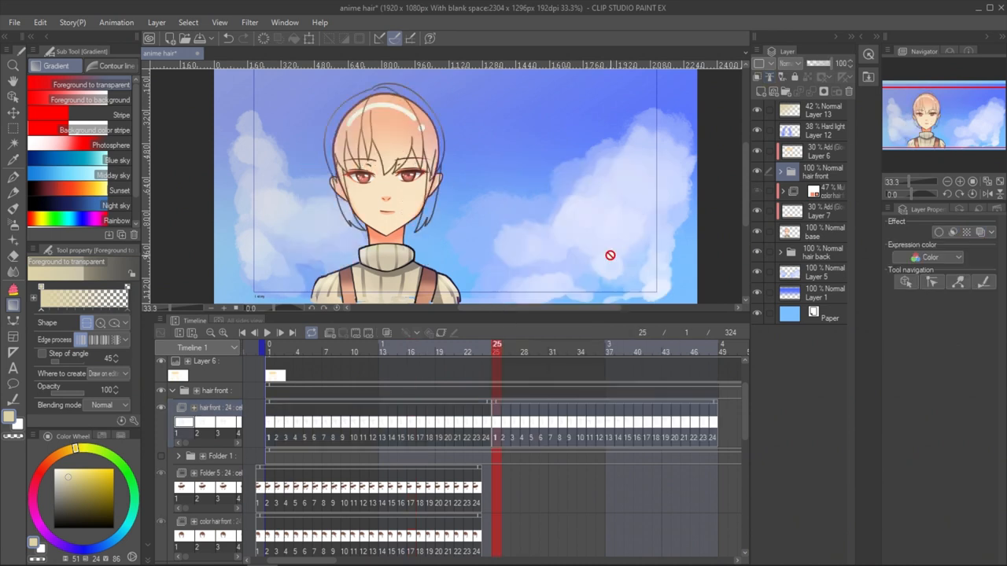
pyautogui.click(525, 346)
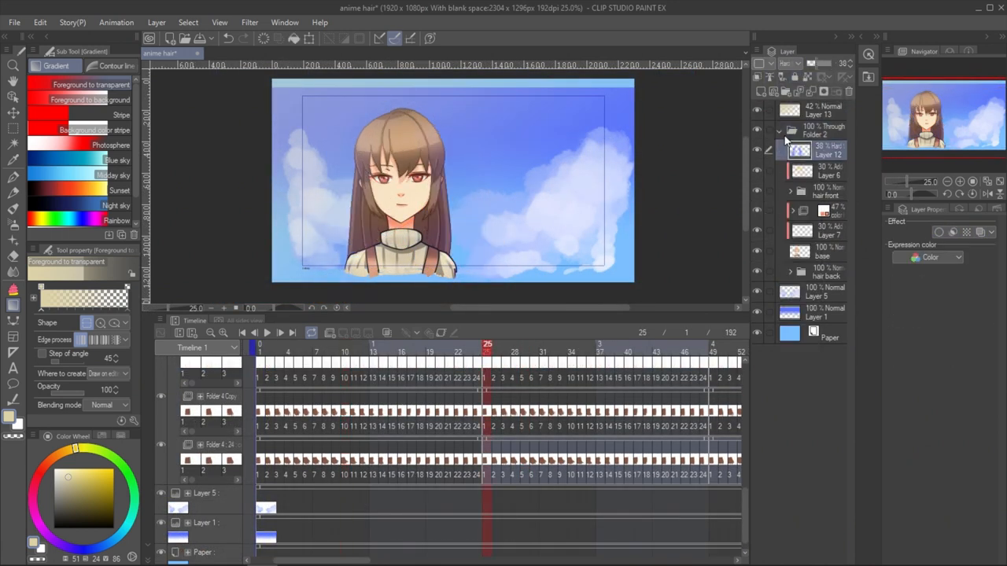
# - Collapse the hair animation track, return to frame 1 and play the full 192-frame loop
pyautogui.click(821, 129)
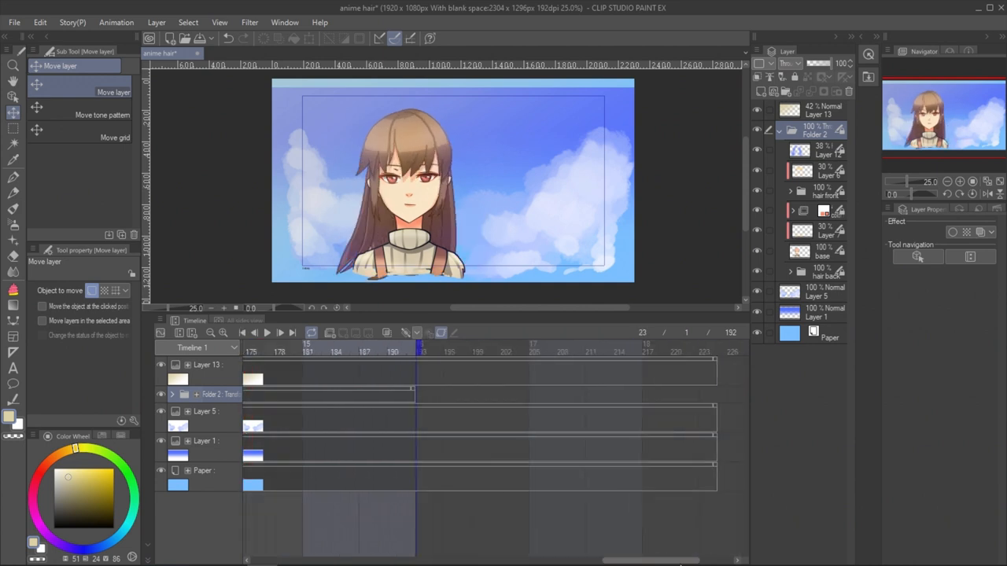
pyautogui.click(268, 334)
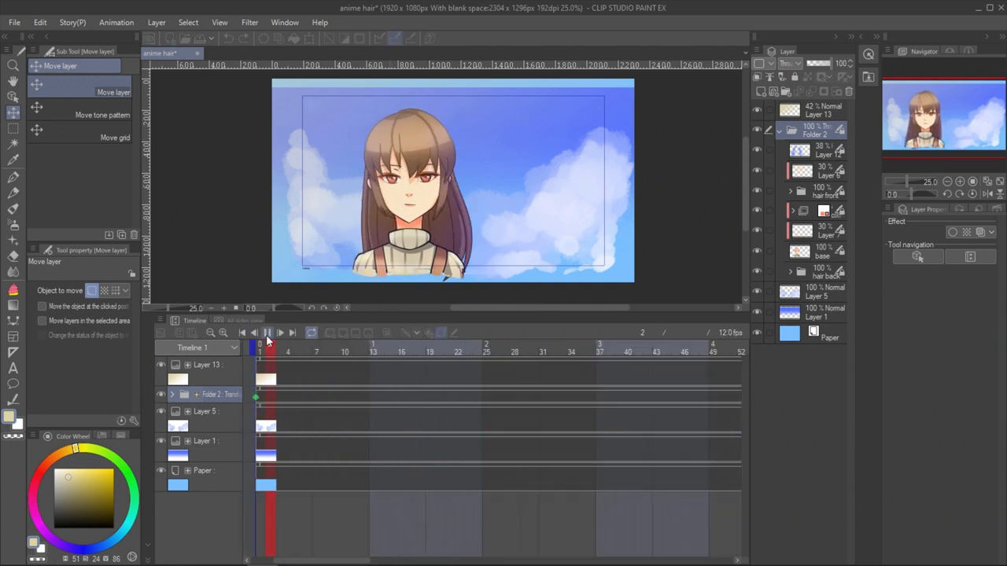
pyautogui.click(281, 332)
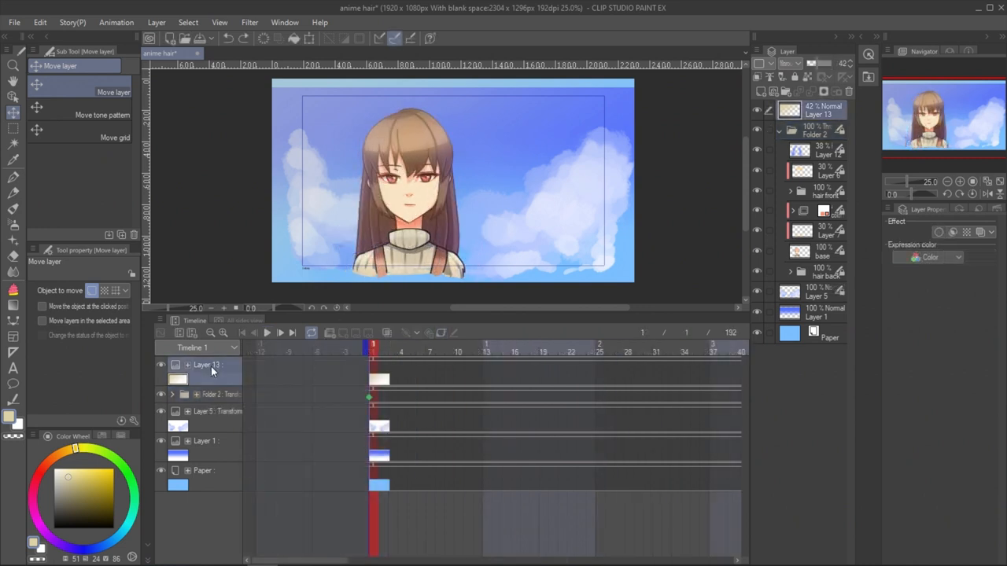
# - Add a 2D camera folder (Camera 1) above Layer 13 at the top of the timeline
pyautogui.rightClick(211, 365)
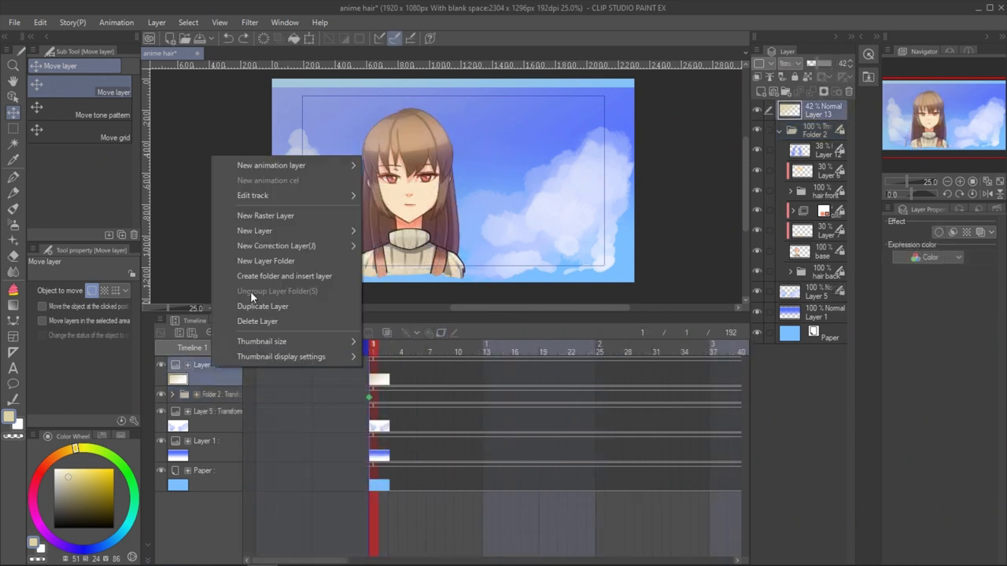
pyautogui.moveTo(296, 165)
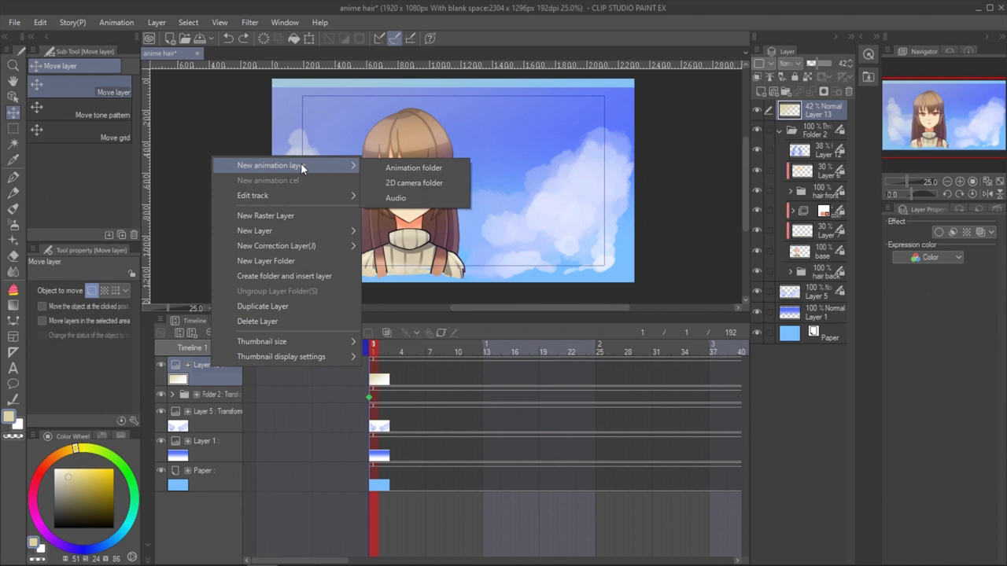
pyautogui.click(415, 182)
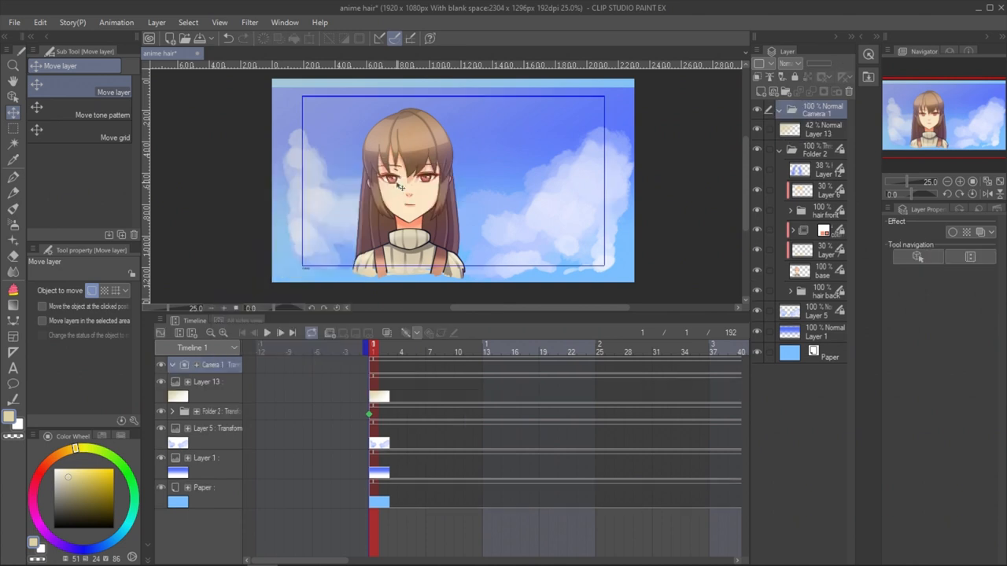
pyautogui.click(819, 129)
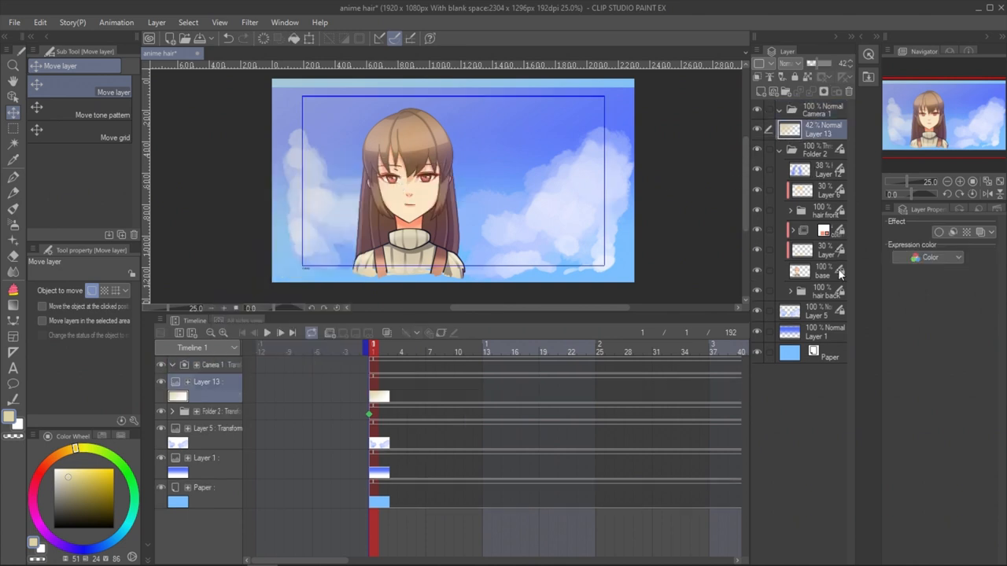